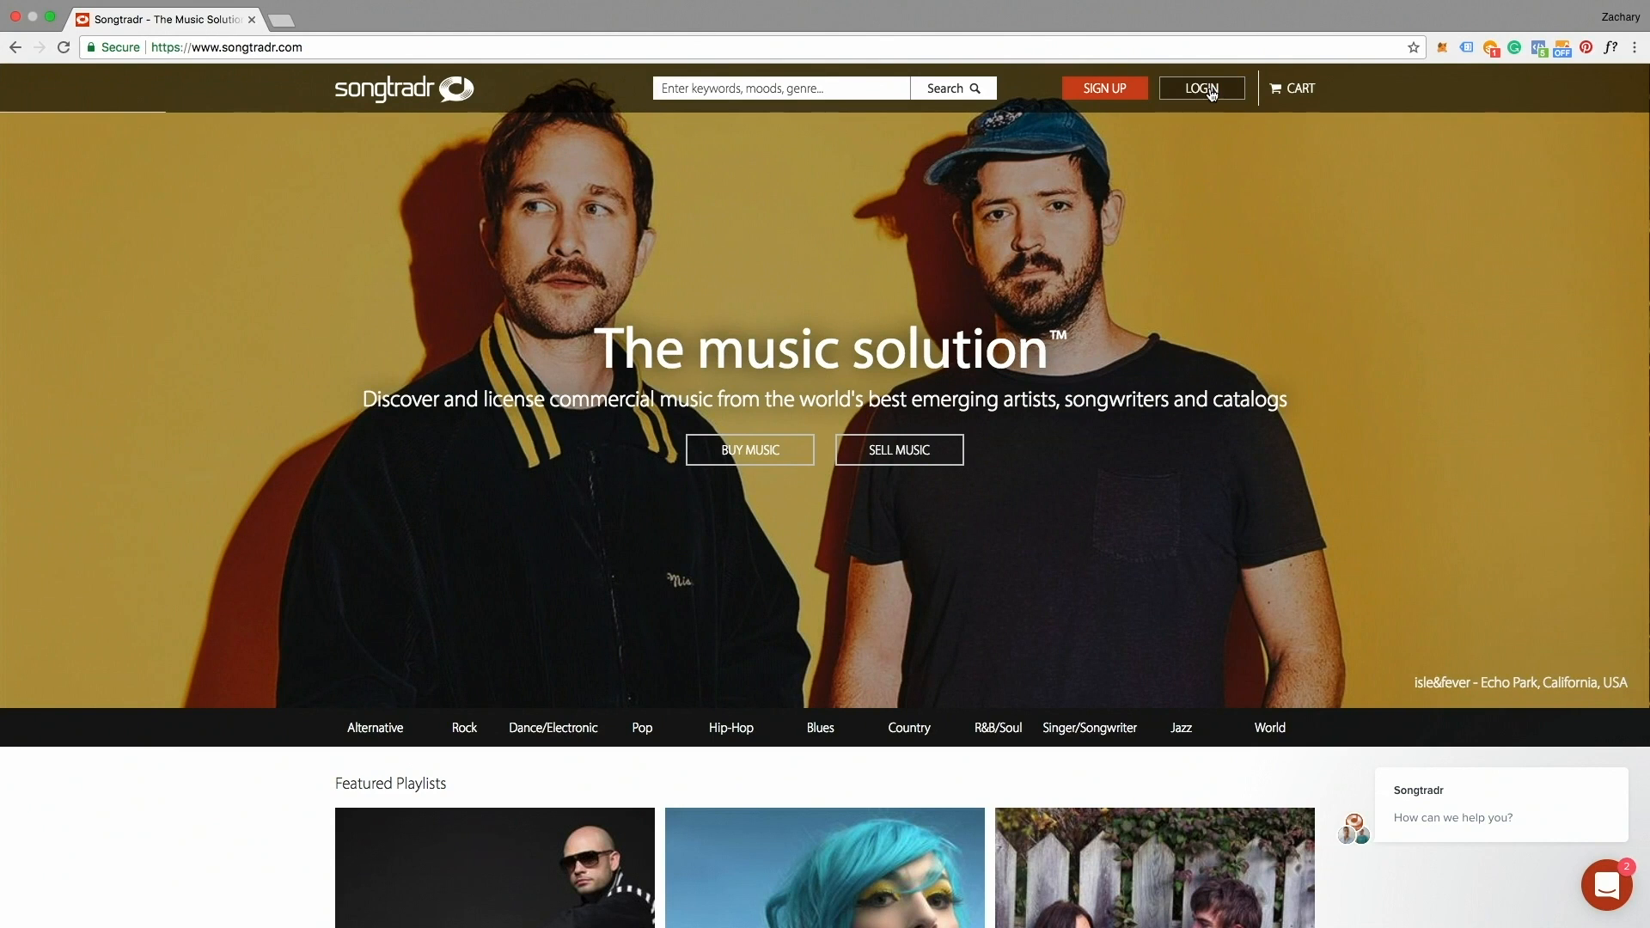
- Log in to the Songtradr account from the LOGIN page
click(1201, 88)
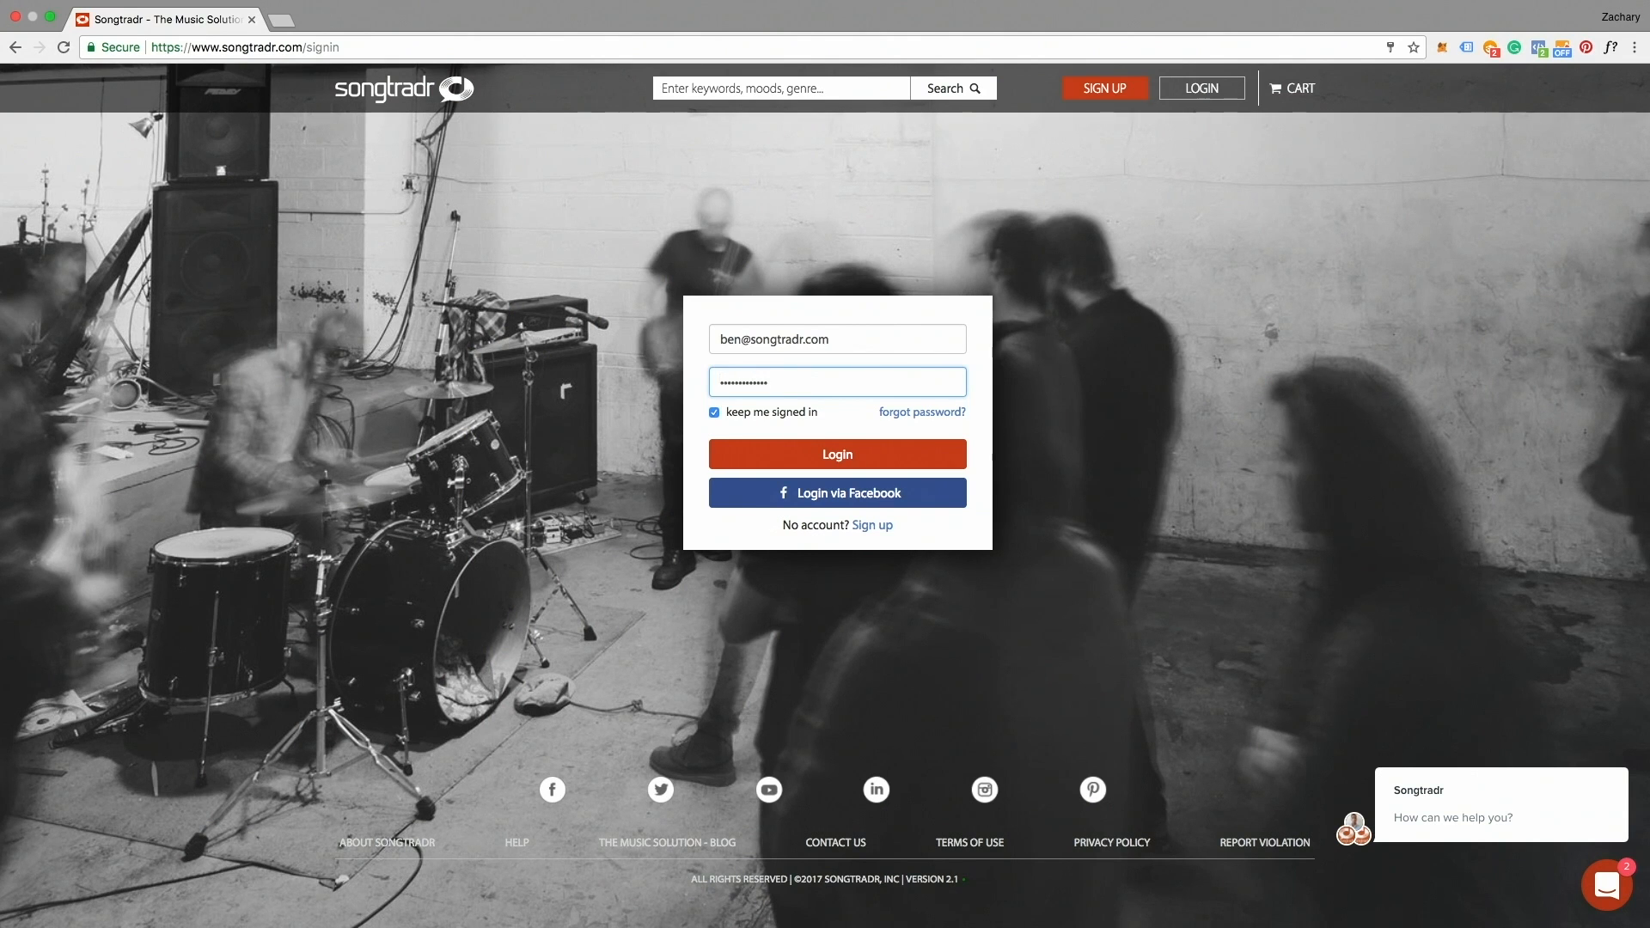
click(836, 453)
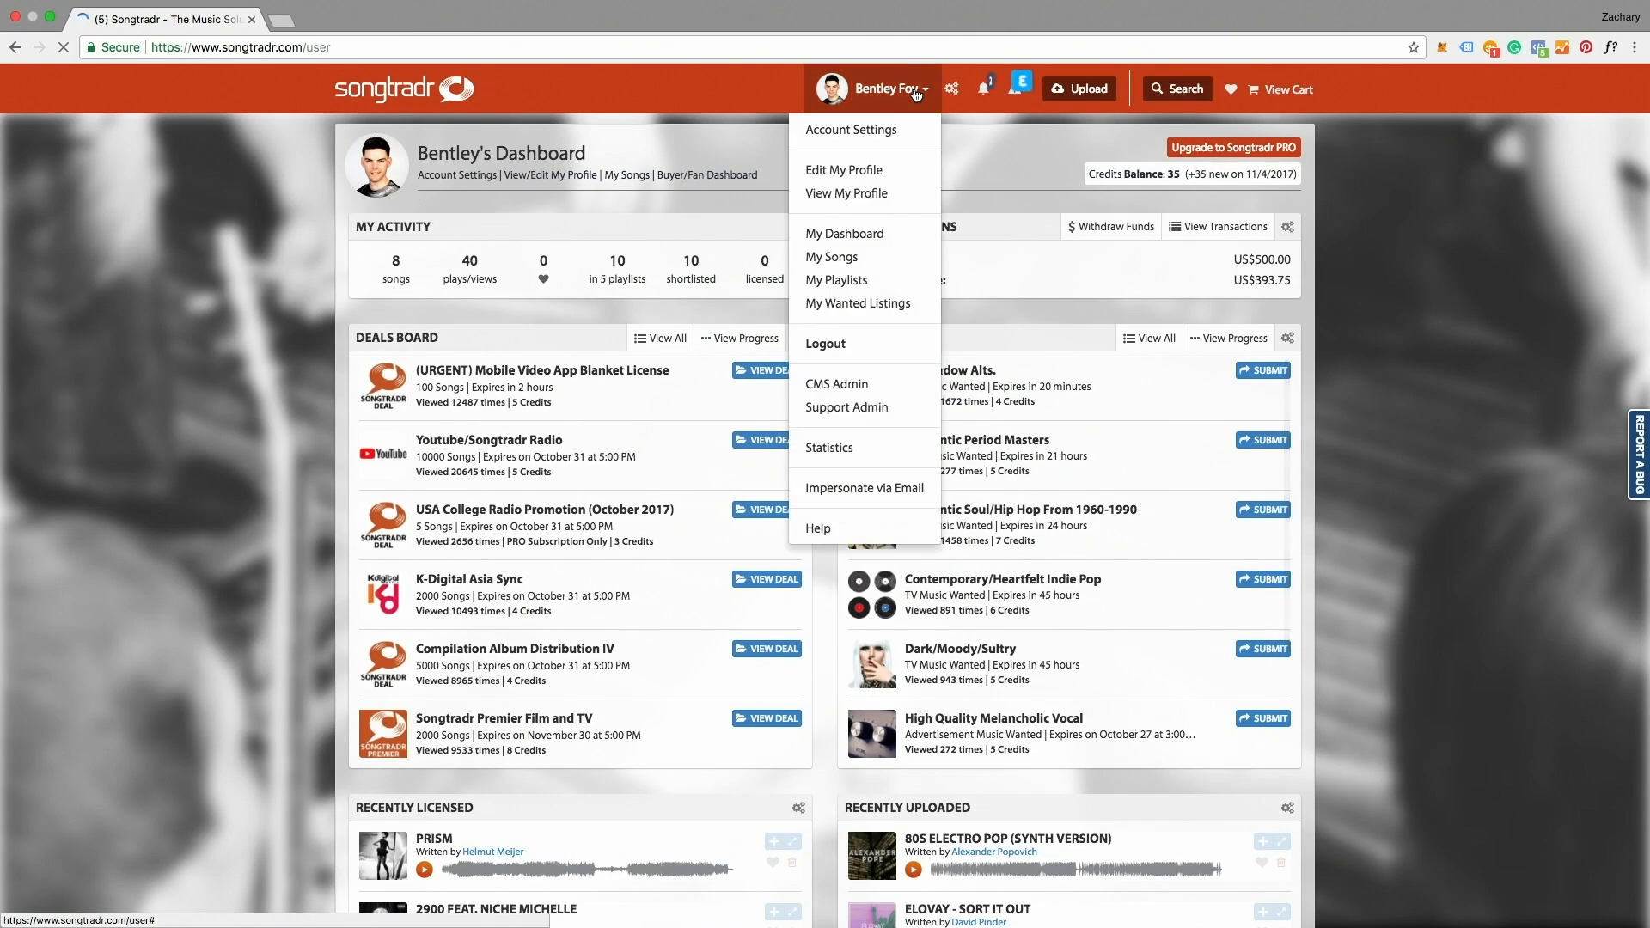
mouse_move(836, 280)
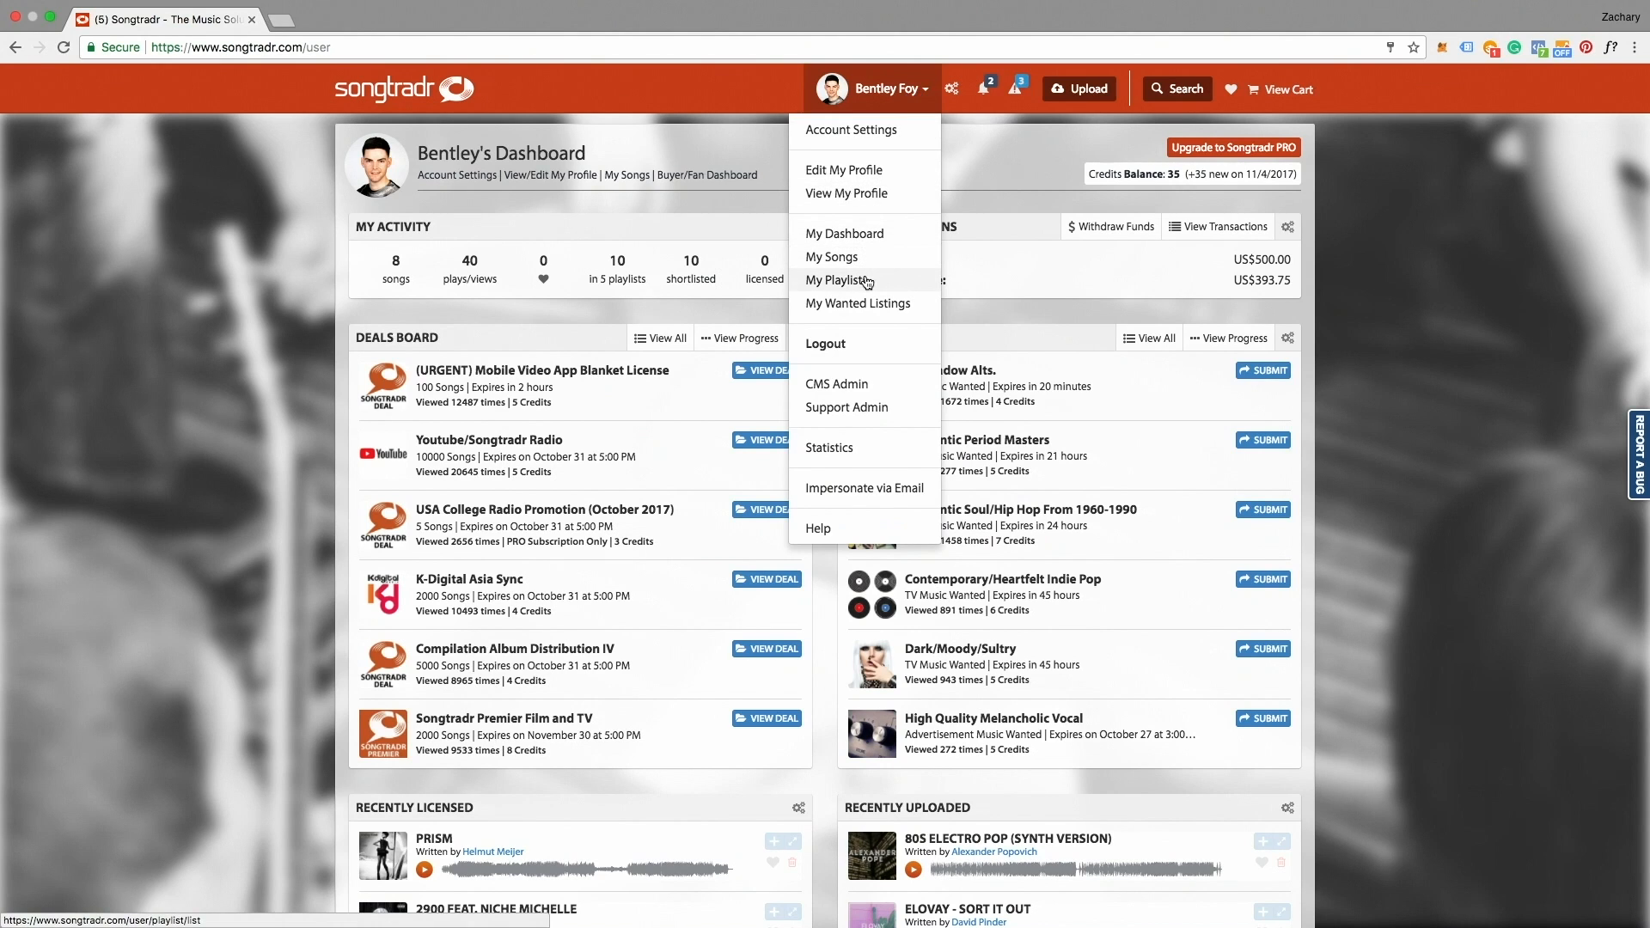
- From My Playlists, create a new playlist named 'Lets Rock!'
click(839, 280)
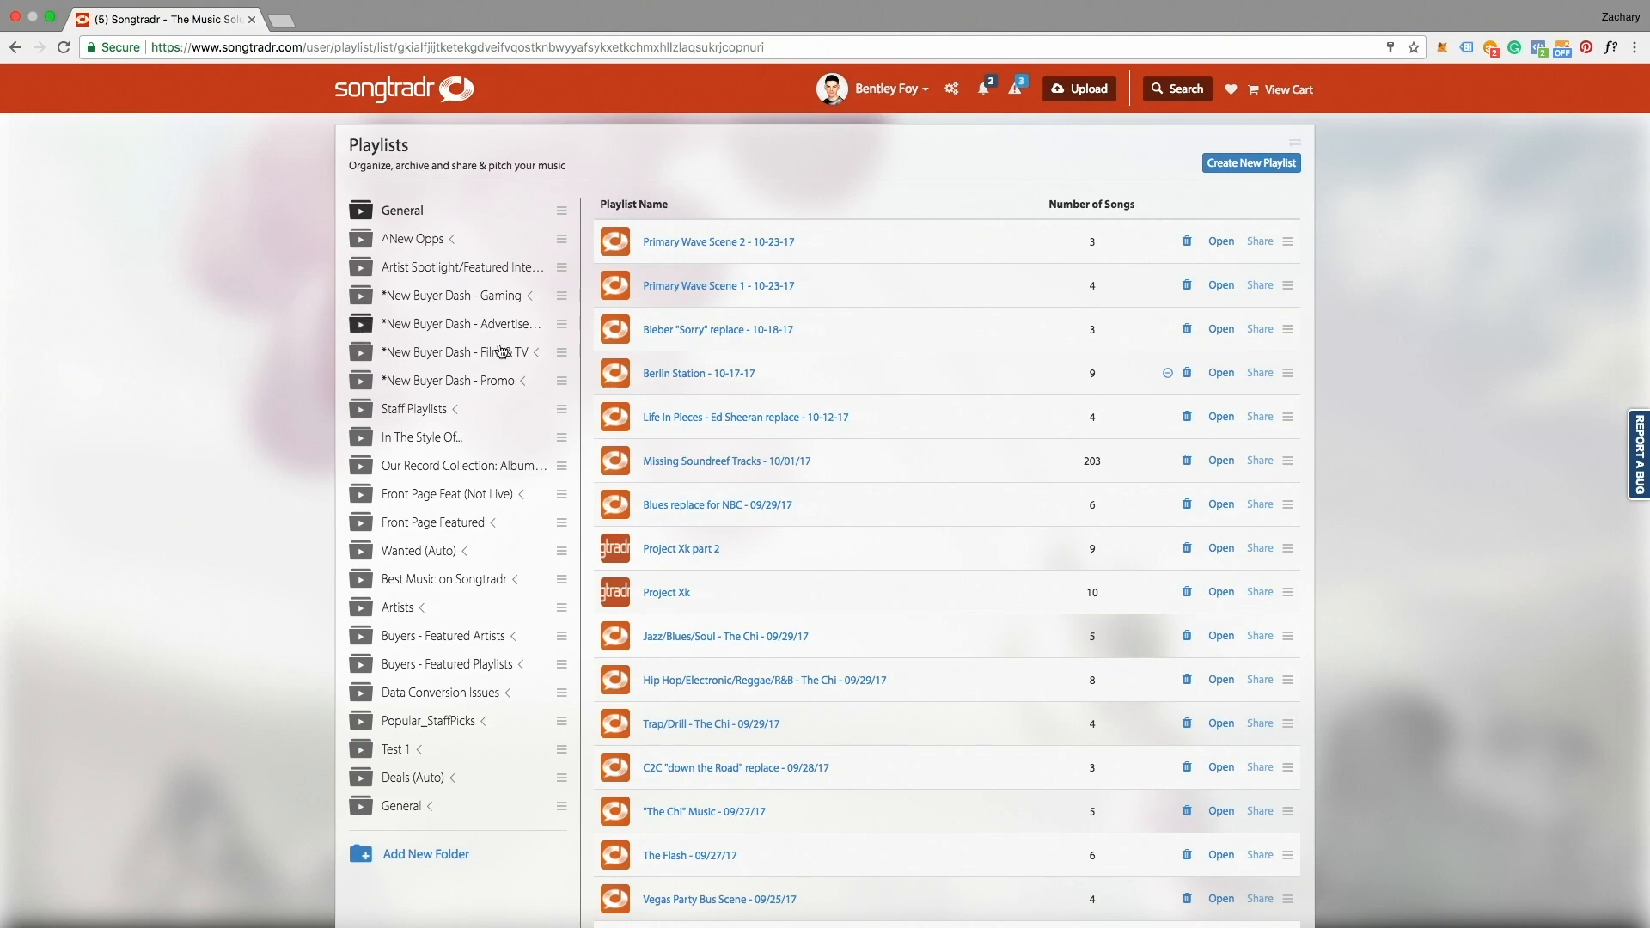
mouse_move(484, 655)
text(Lets Ro)
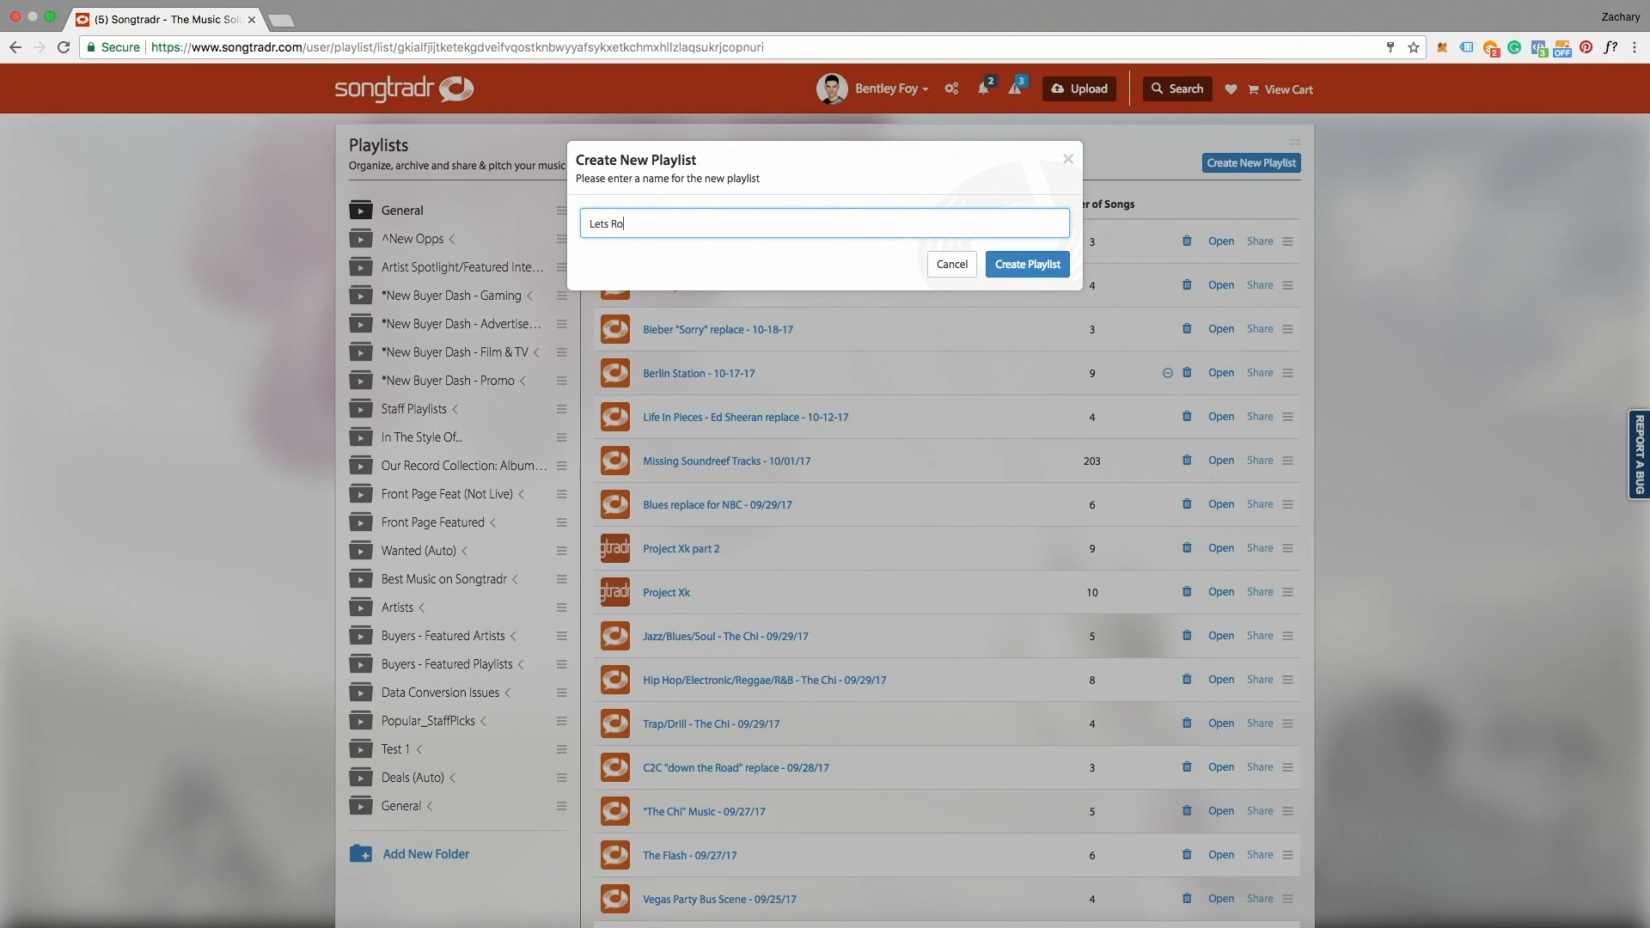
click(1026, 264)
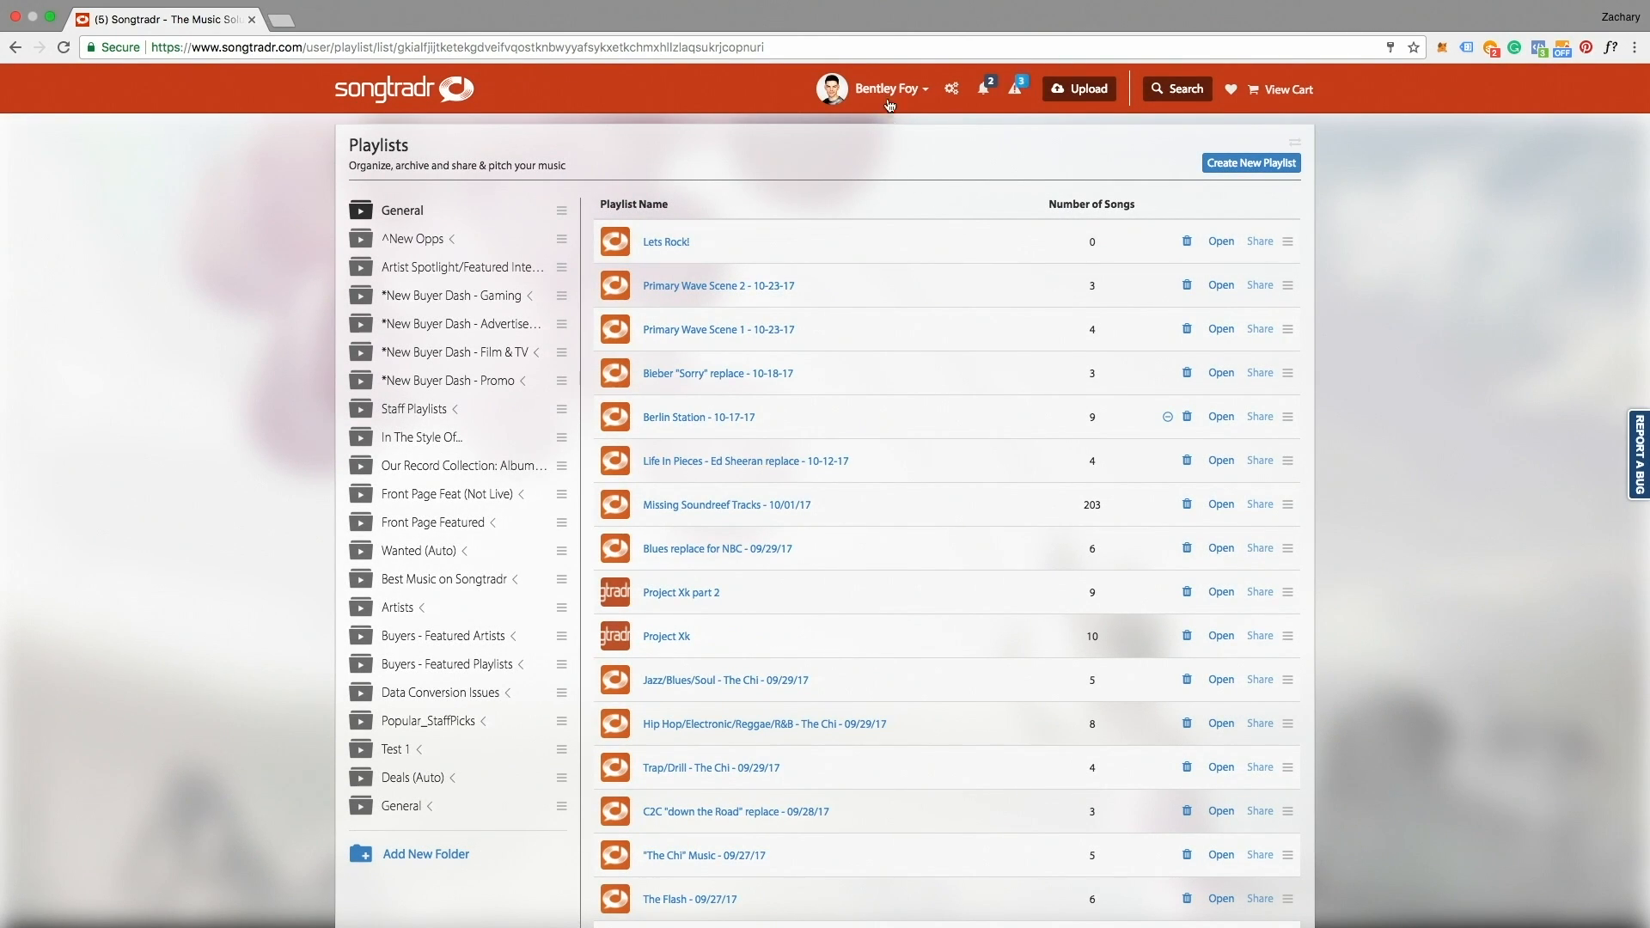
- Open My Songs and review the playlist options for TOXIC JUNGLE, closing the dialog
click(872, 89)
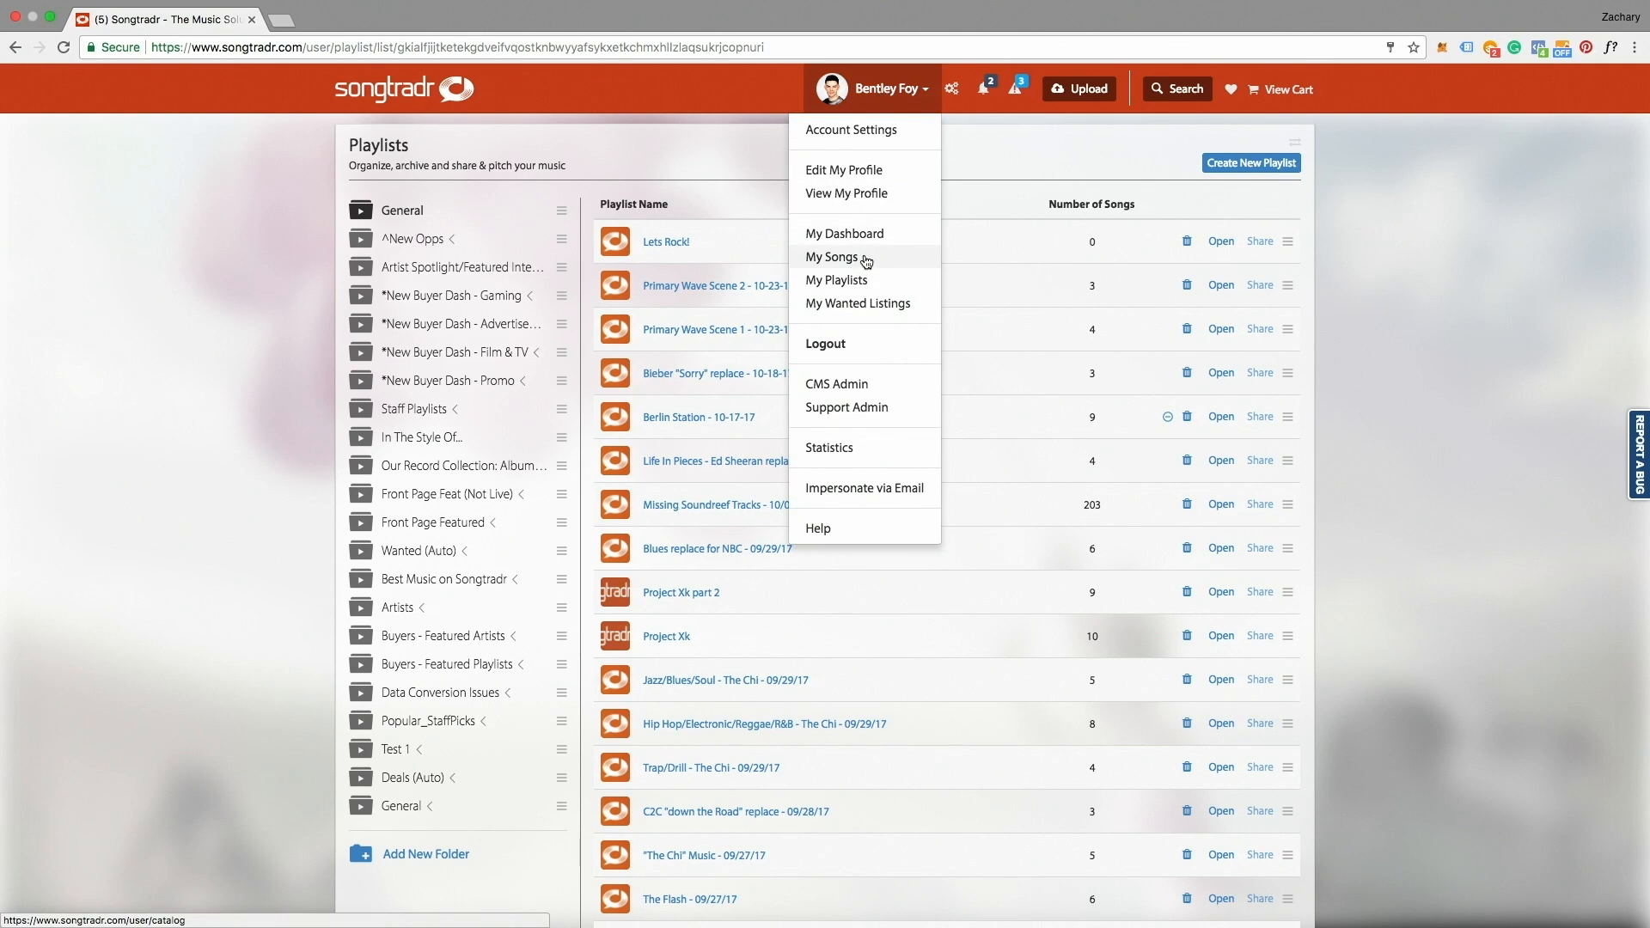
click(831, 258)
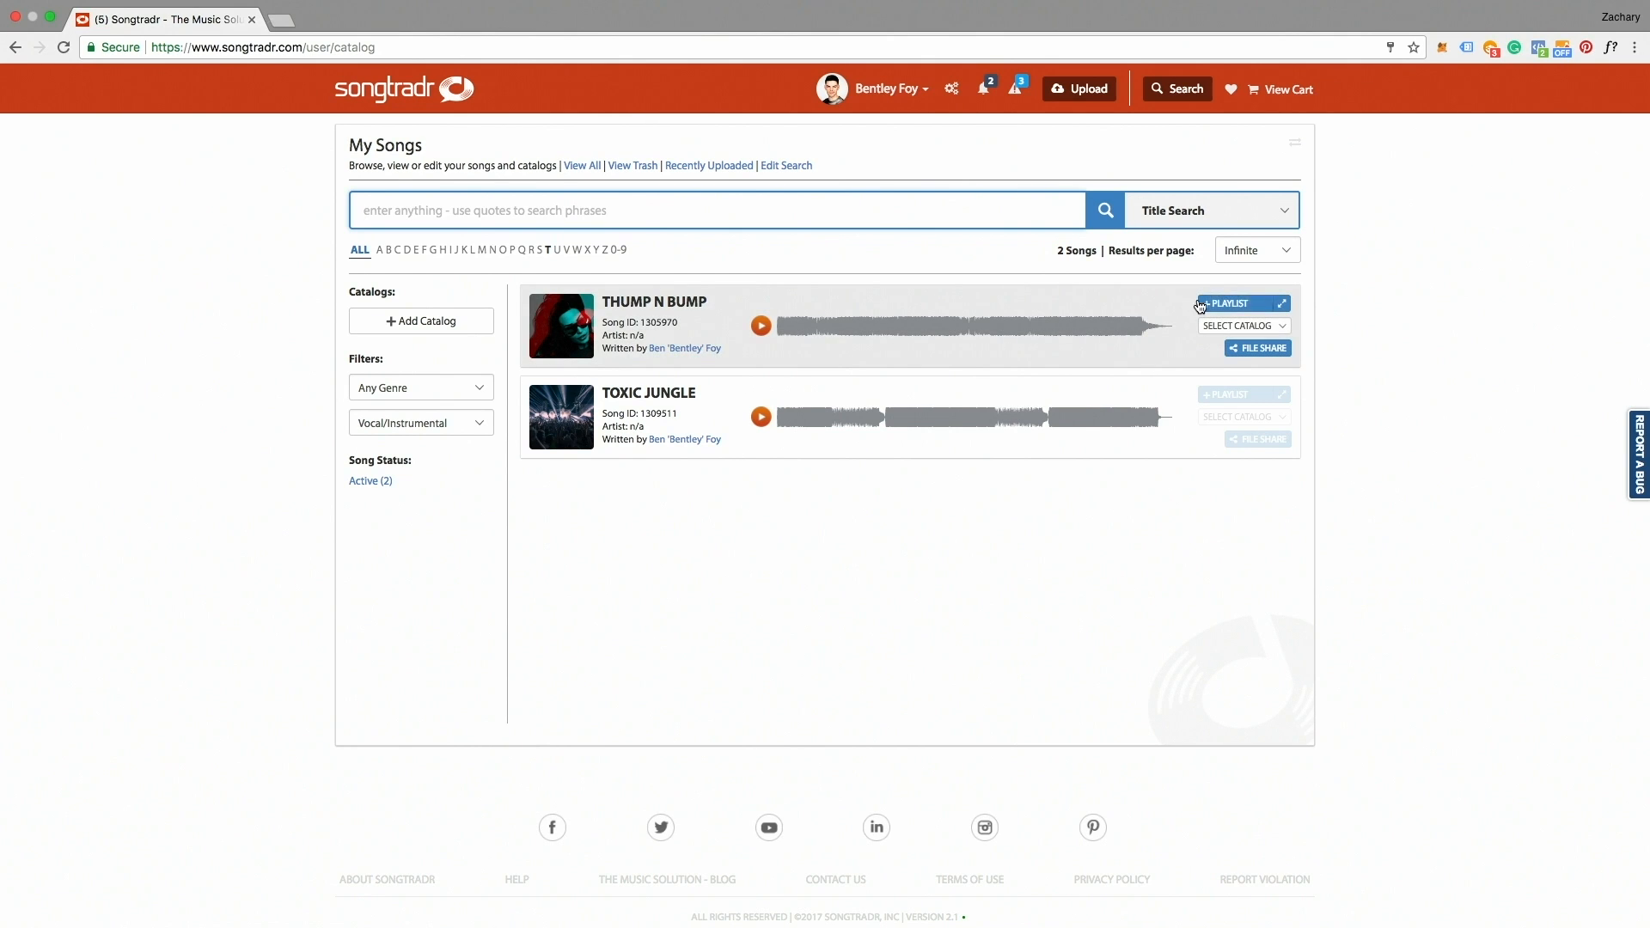
mouse_move(1228, 303)
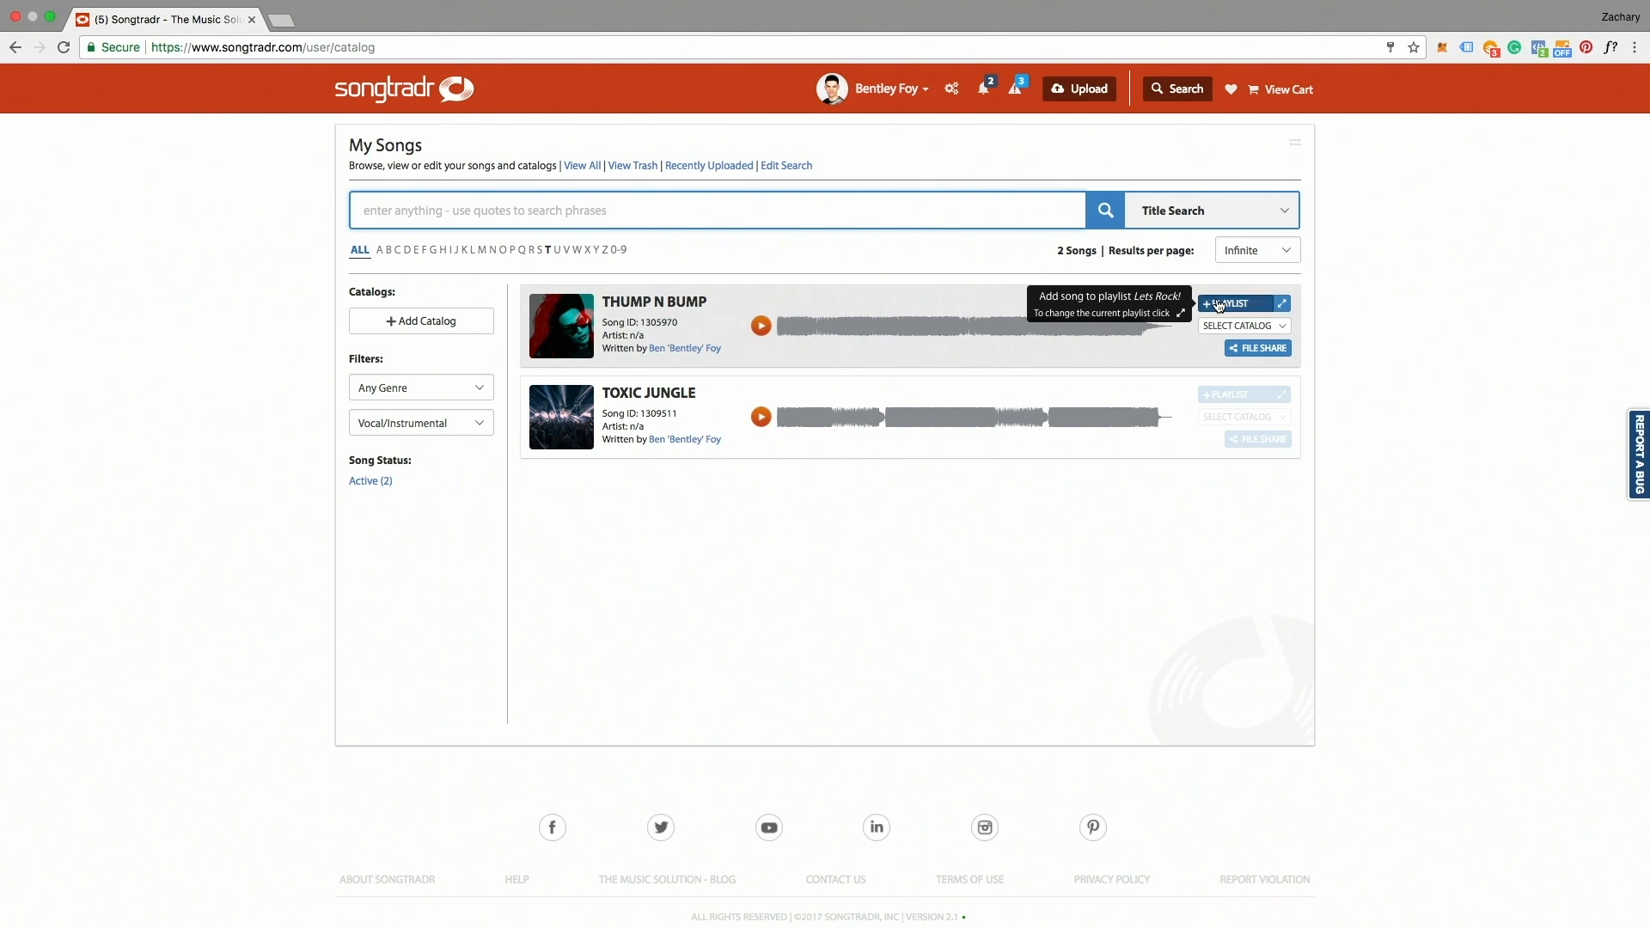
mouse_move(1233, 393)
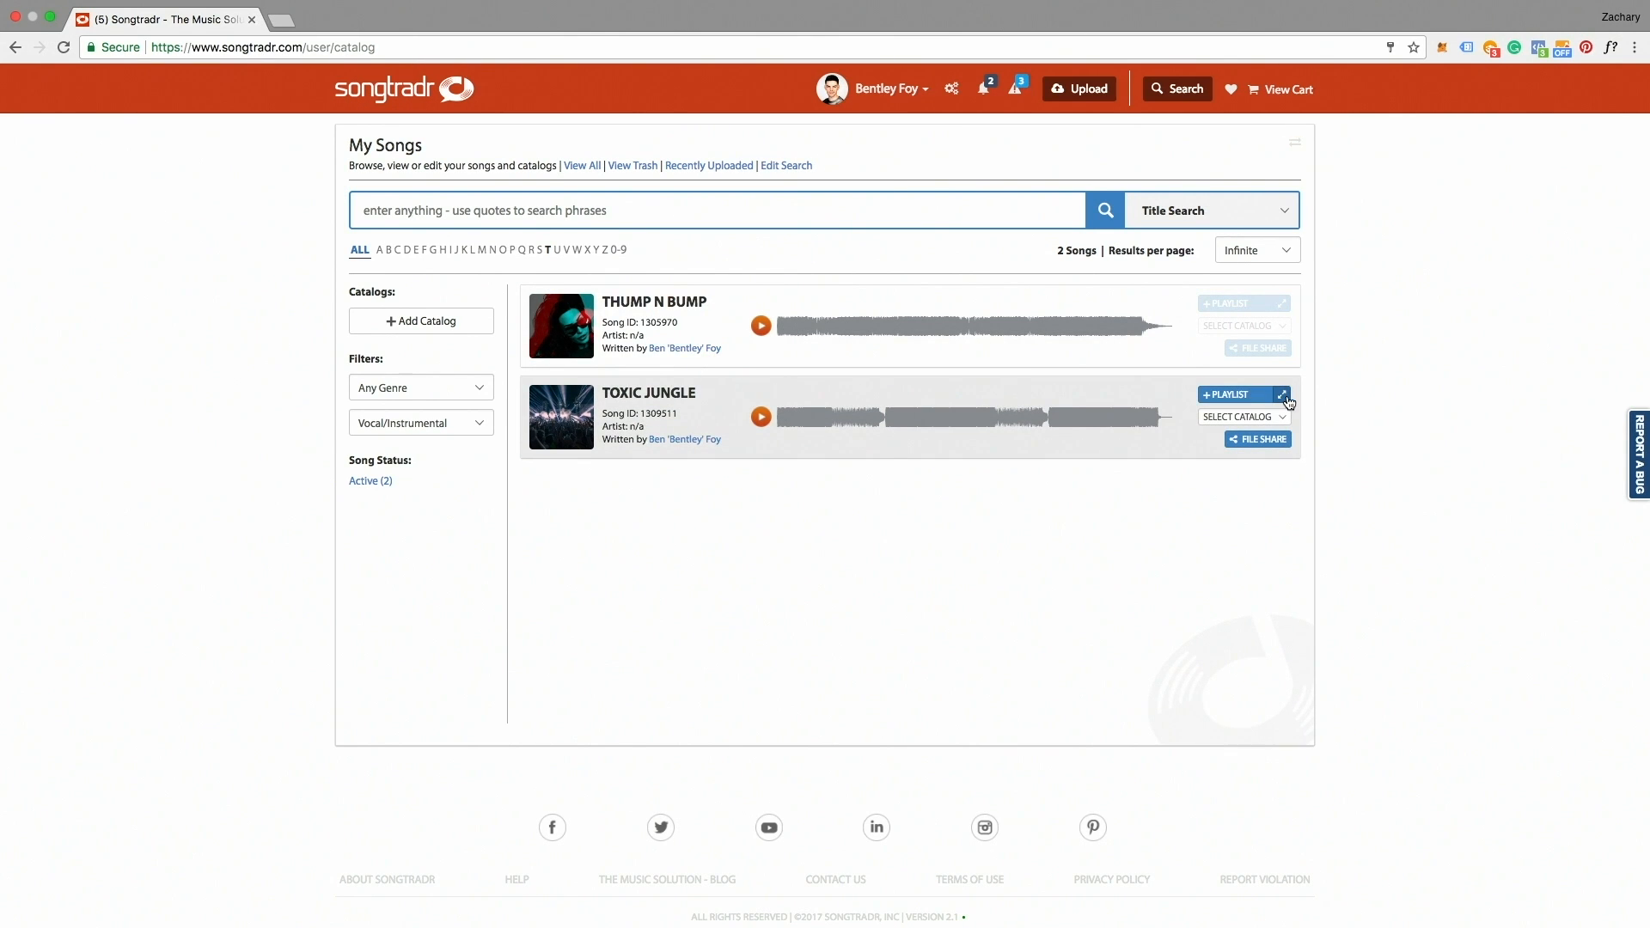
click(1282, 394)
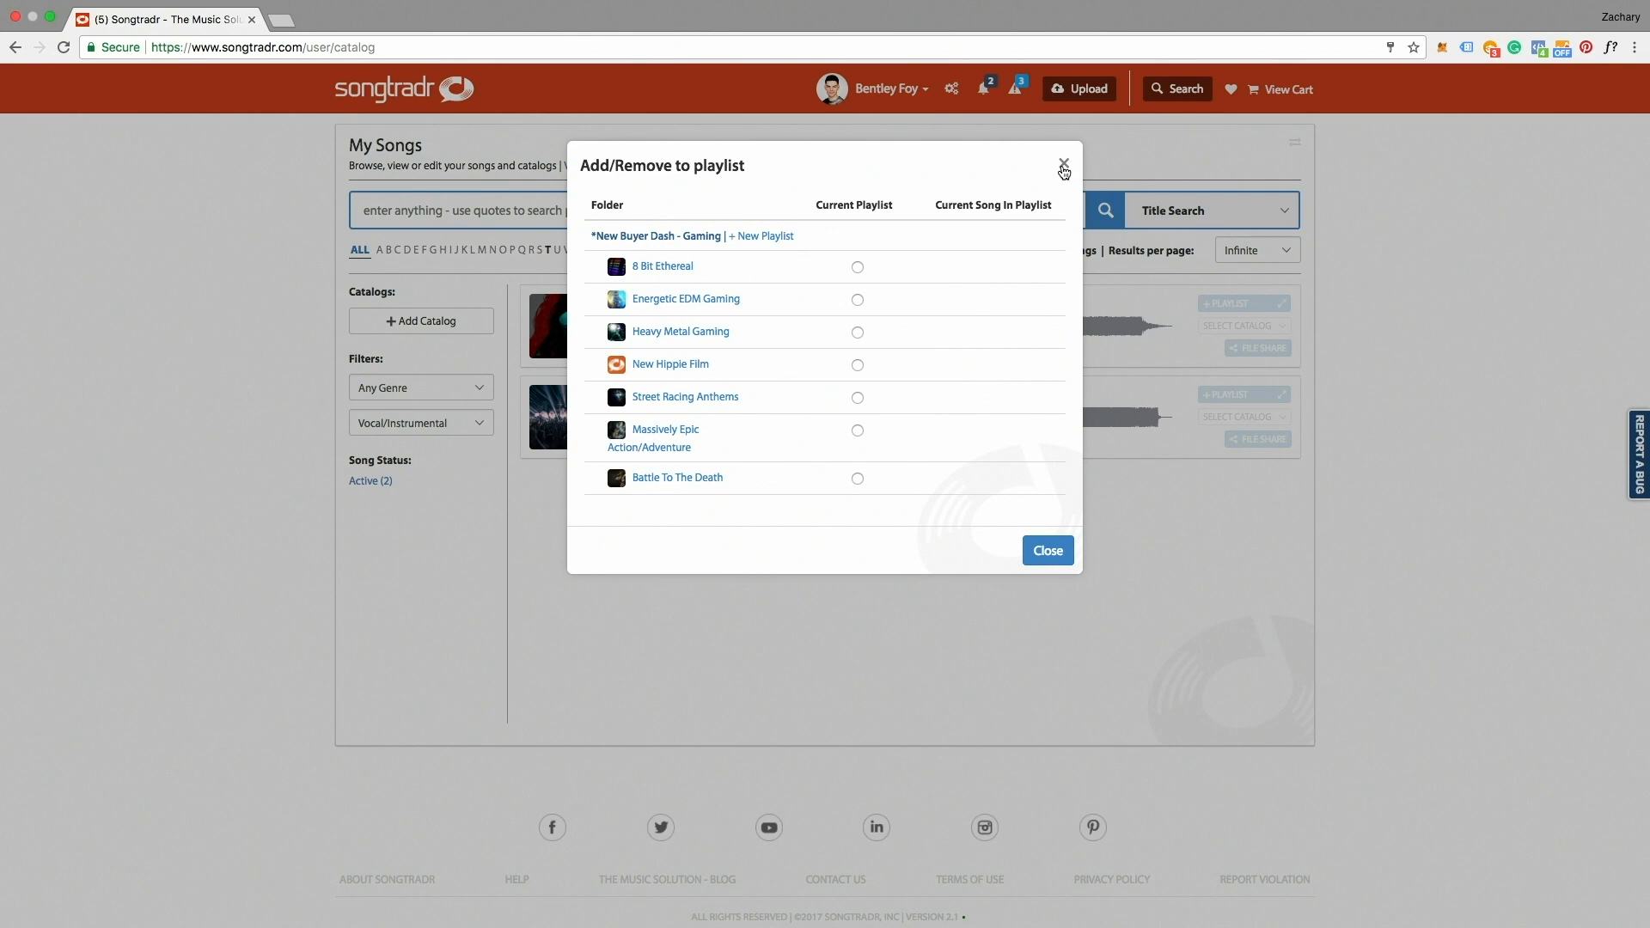
click(1063, 166)
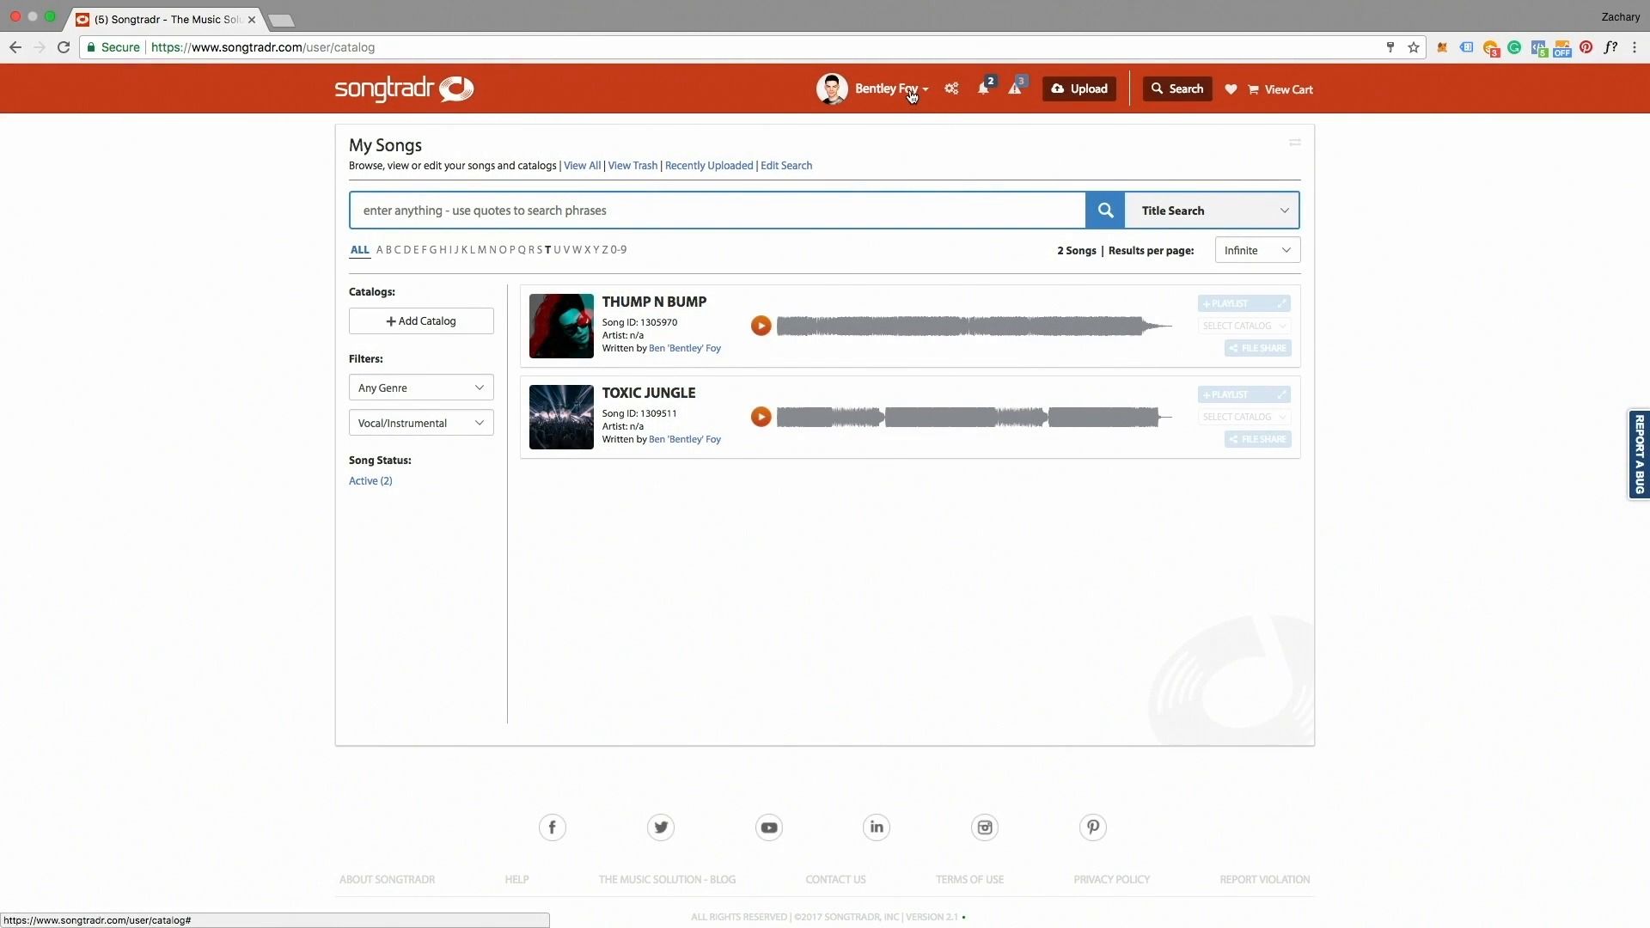
- Open the Lets Rock! playlist from My Playlists and enter Edit Playlist
click(875, 89)
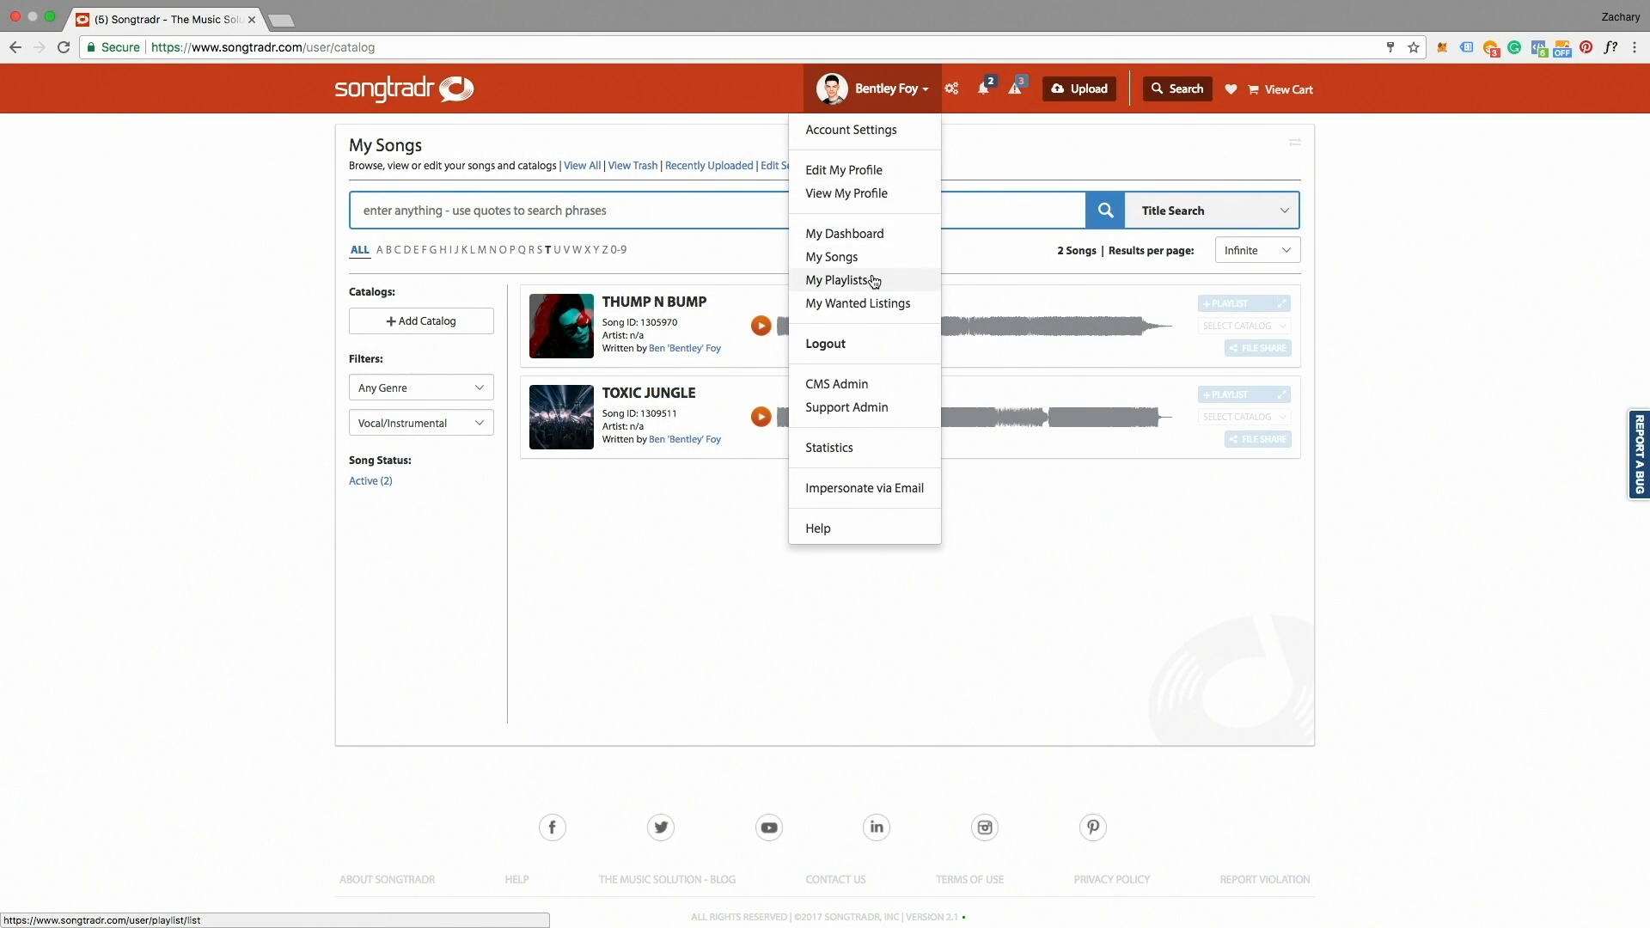
click(840, 280)
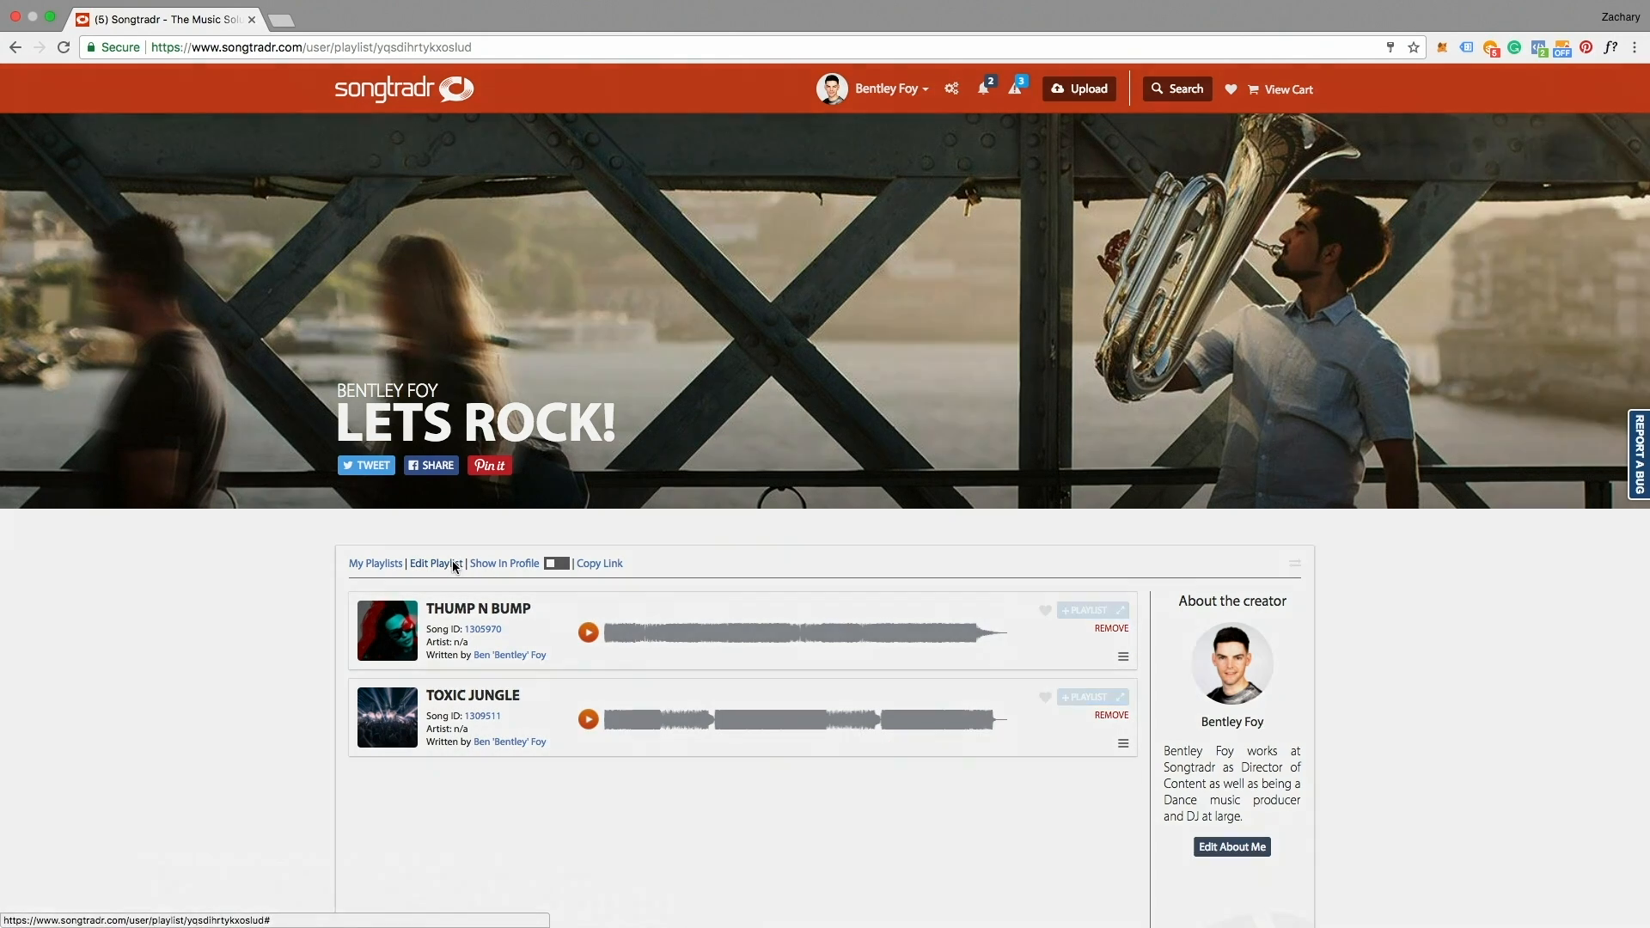
click(434, 563)
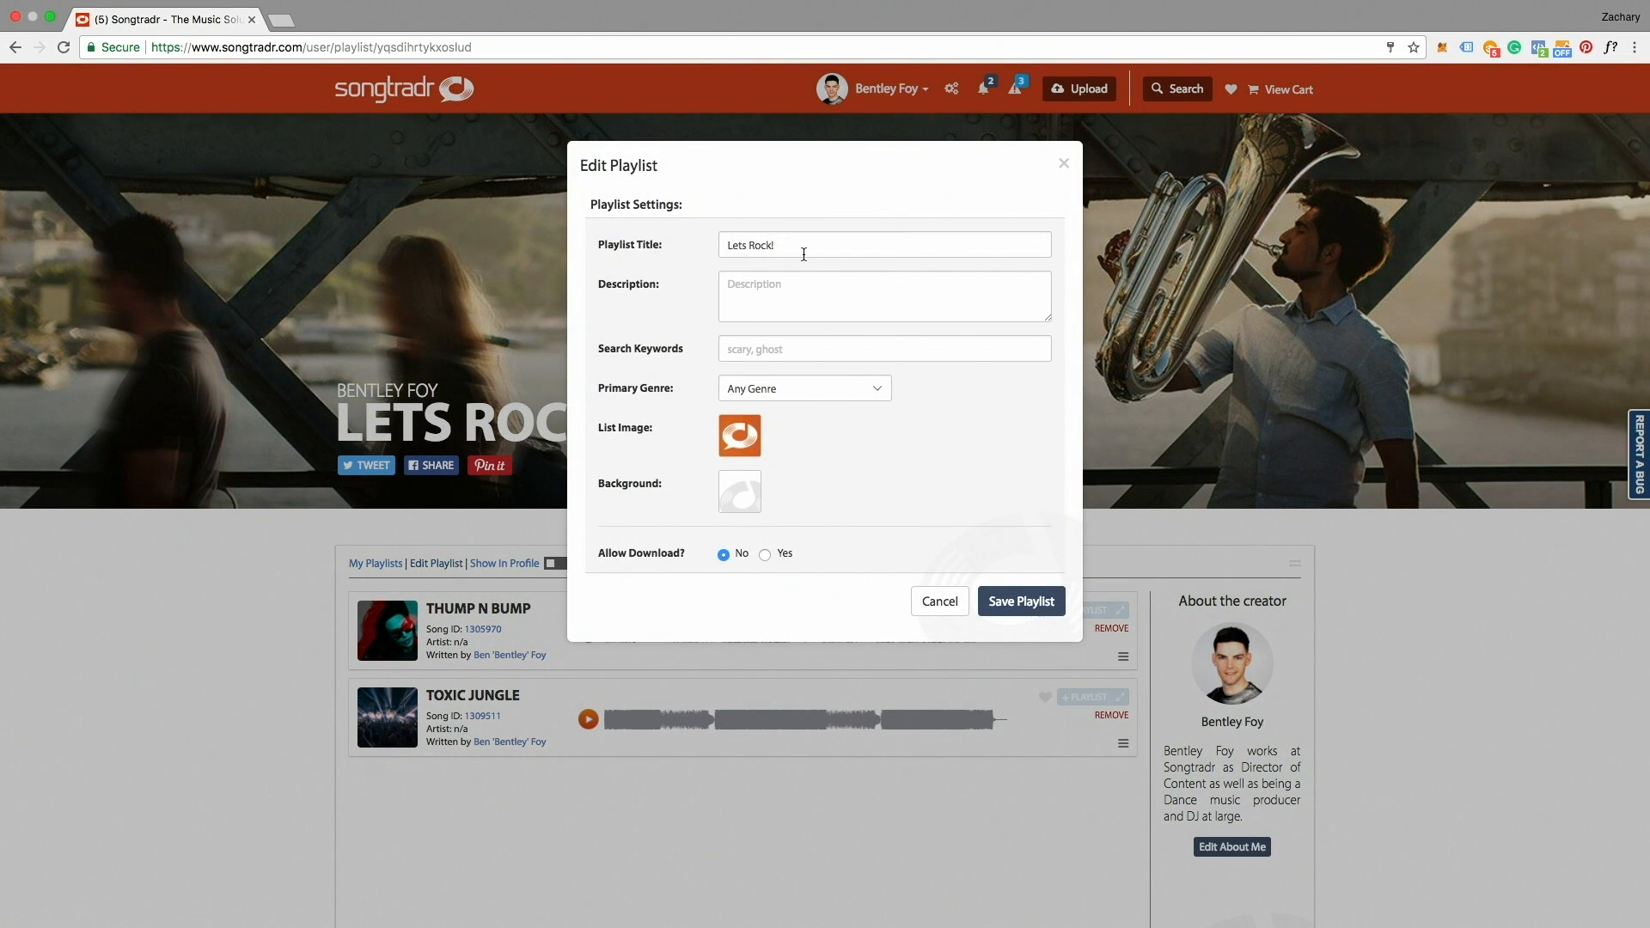
- Keep the genre as Any Genre and set Allow Download? to Yes
click(882, 296)
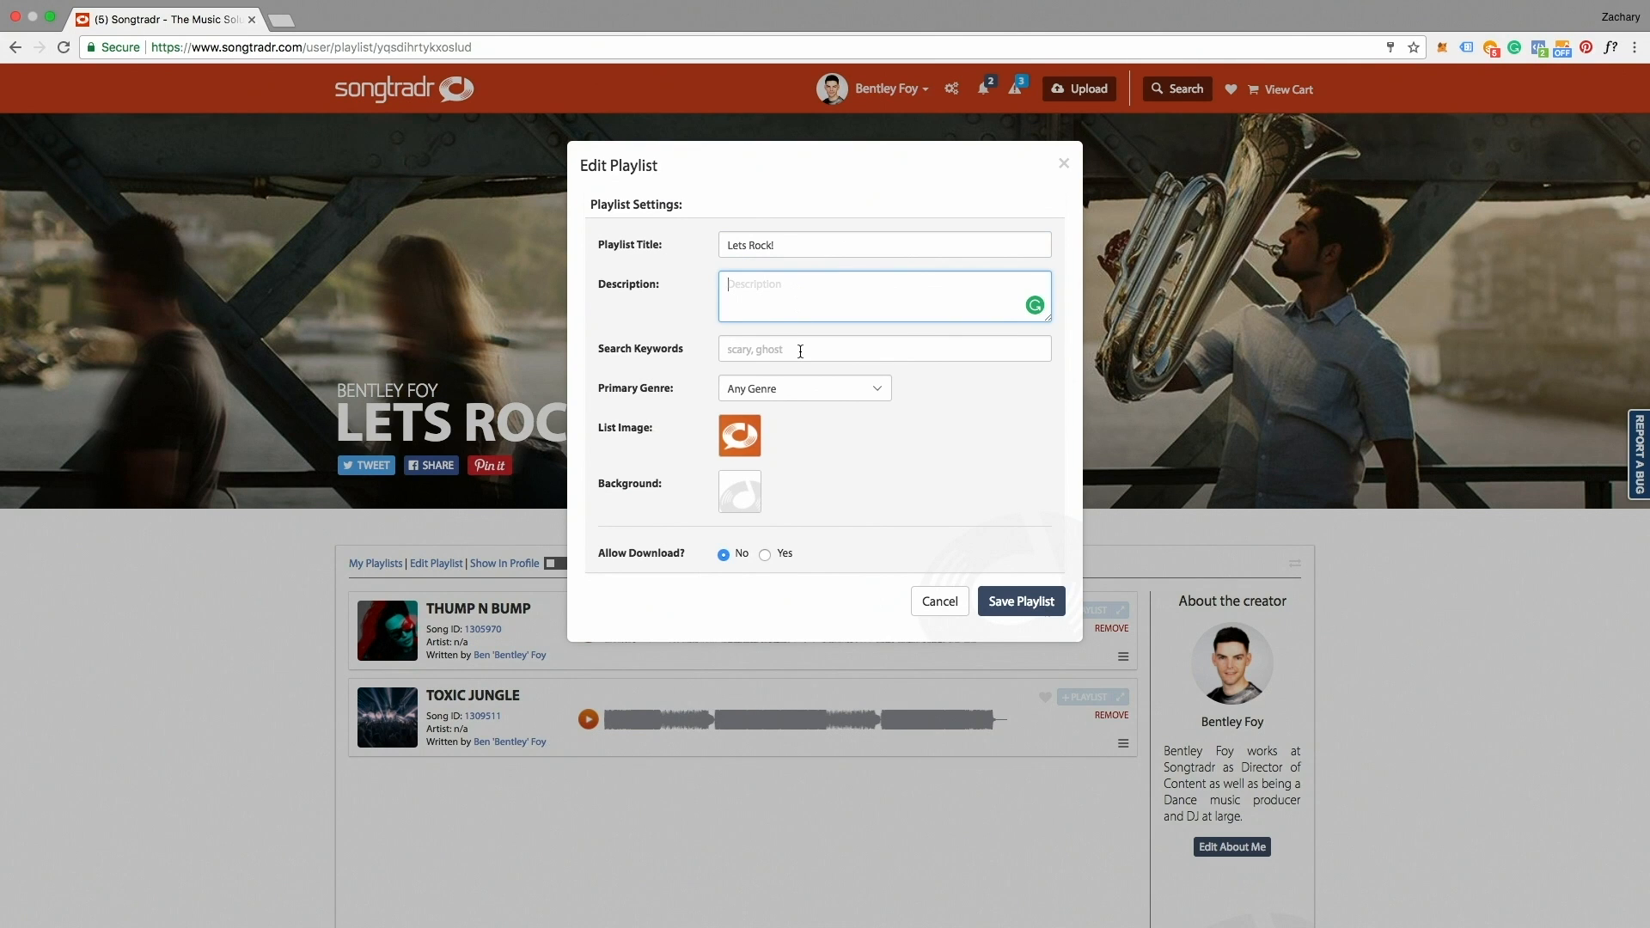
click(803, 387)
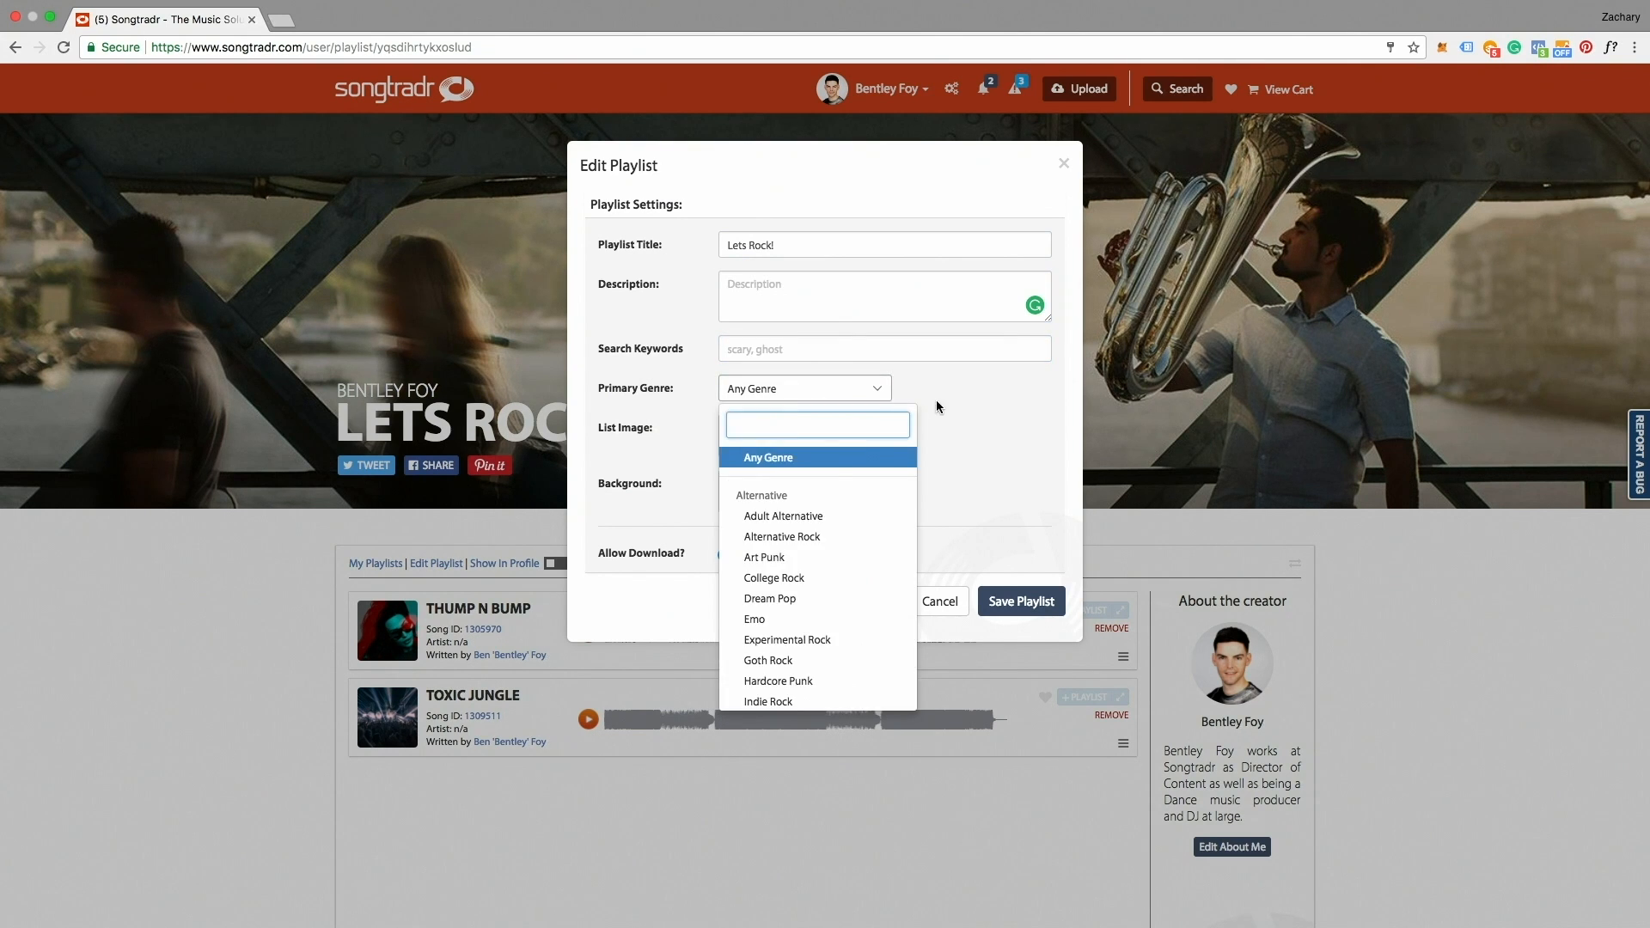
click(769, 456)
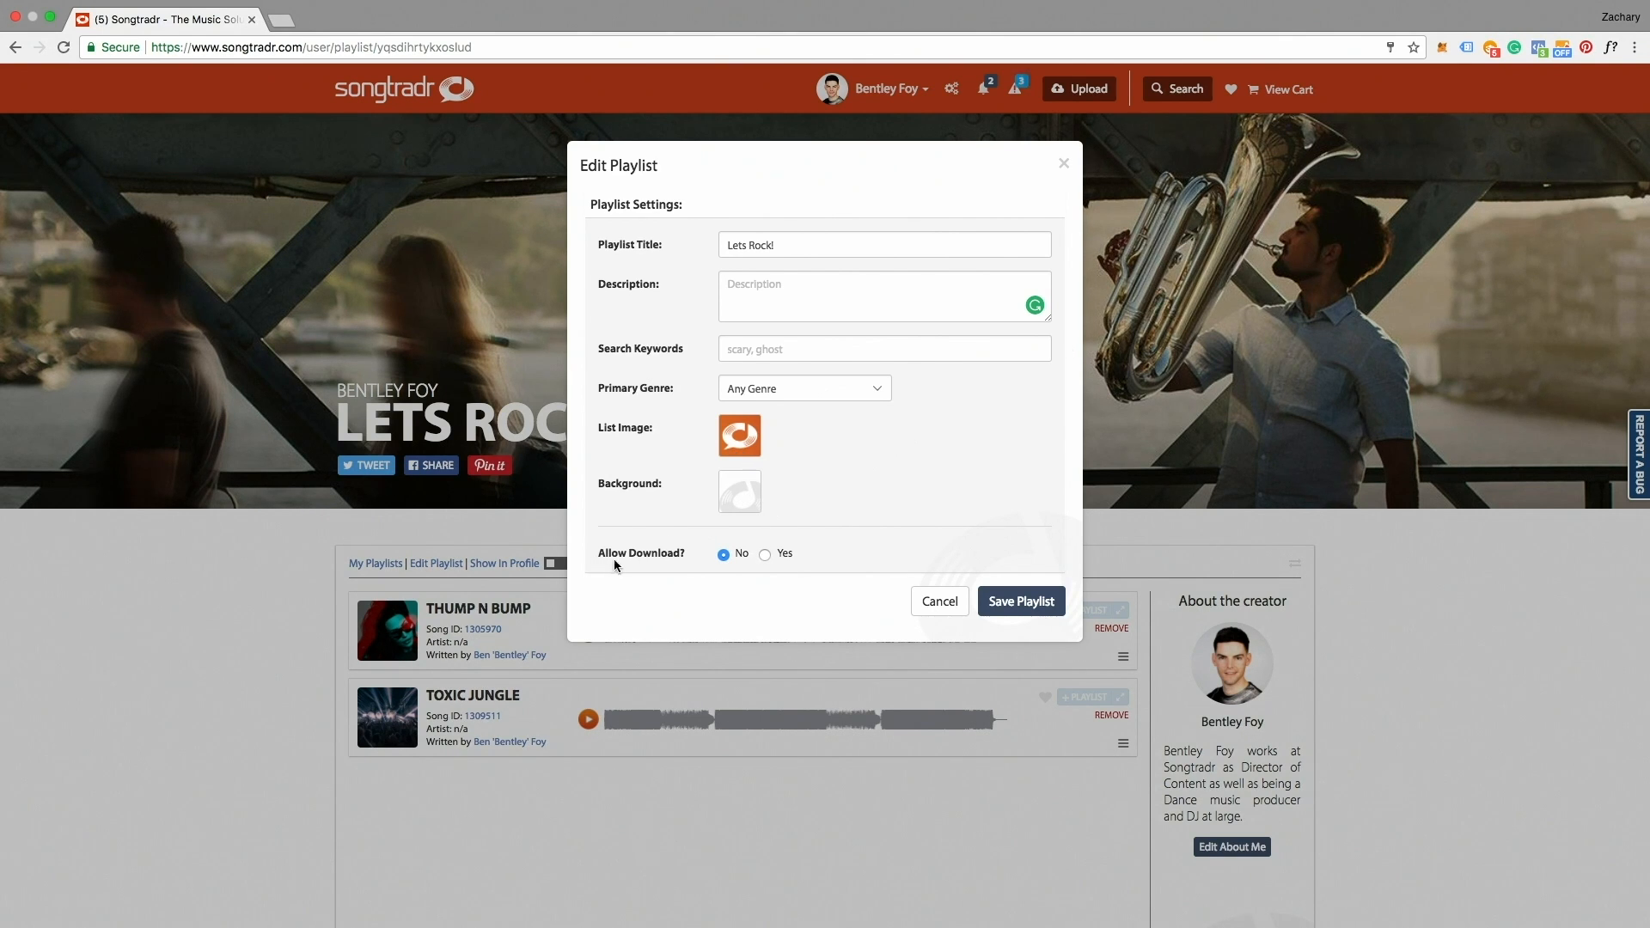
click(764, 554)
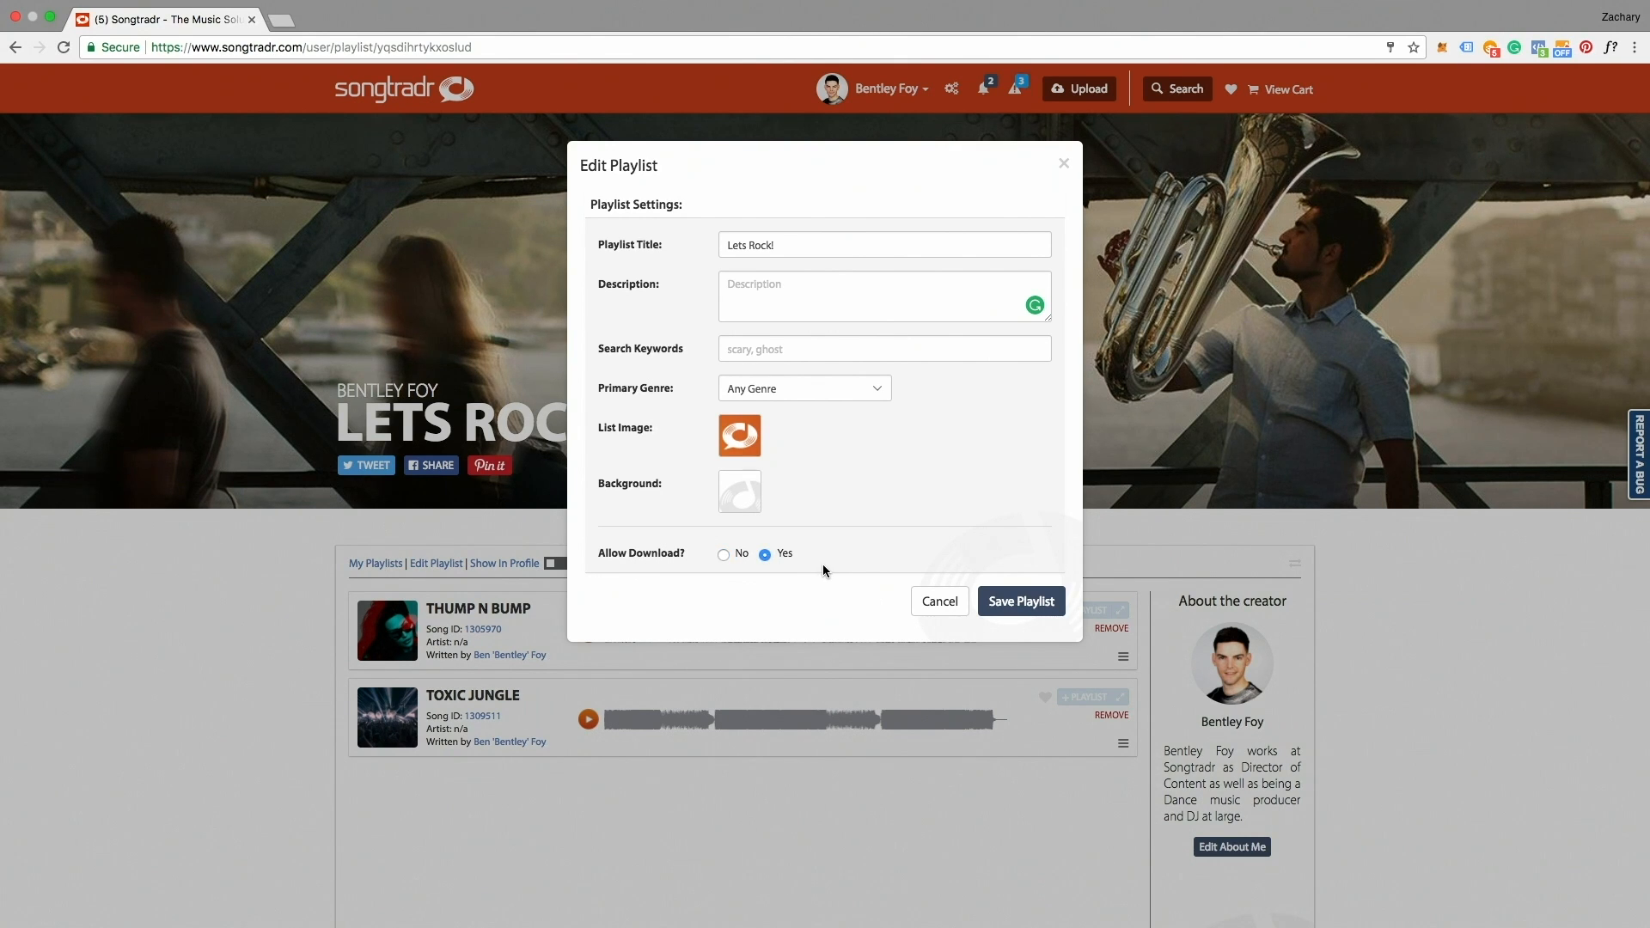
mouse_move(959, 577)
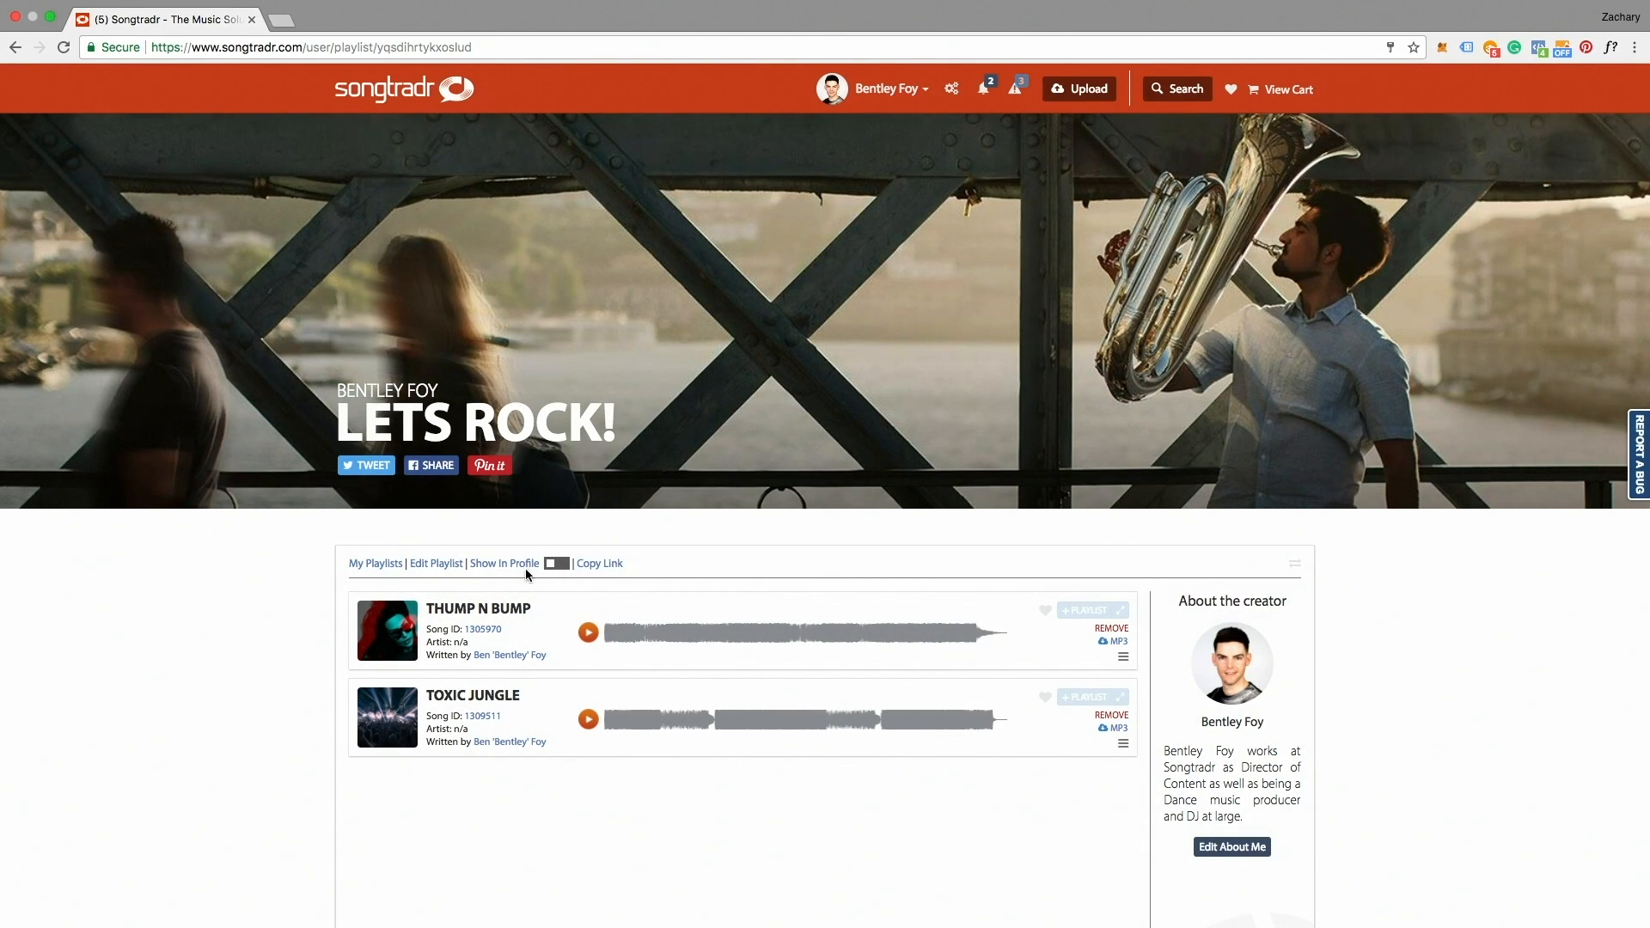
- Save the Lets Rock! playlist settings and copy its shareable link
click(556, 563)
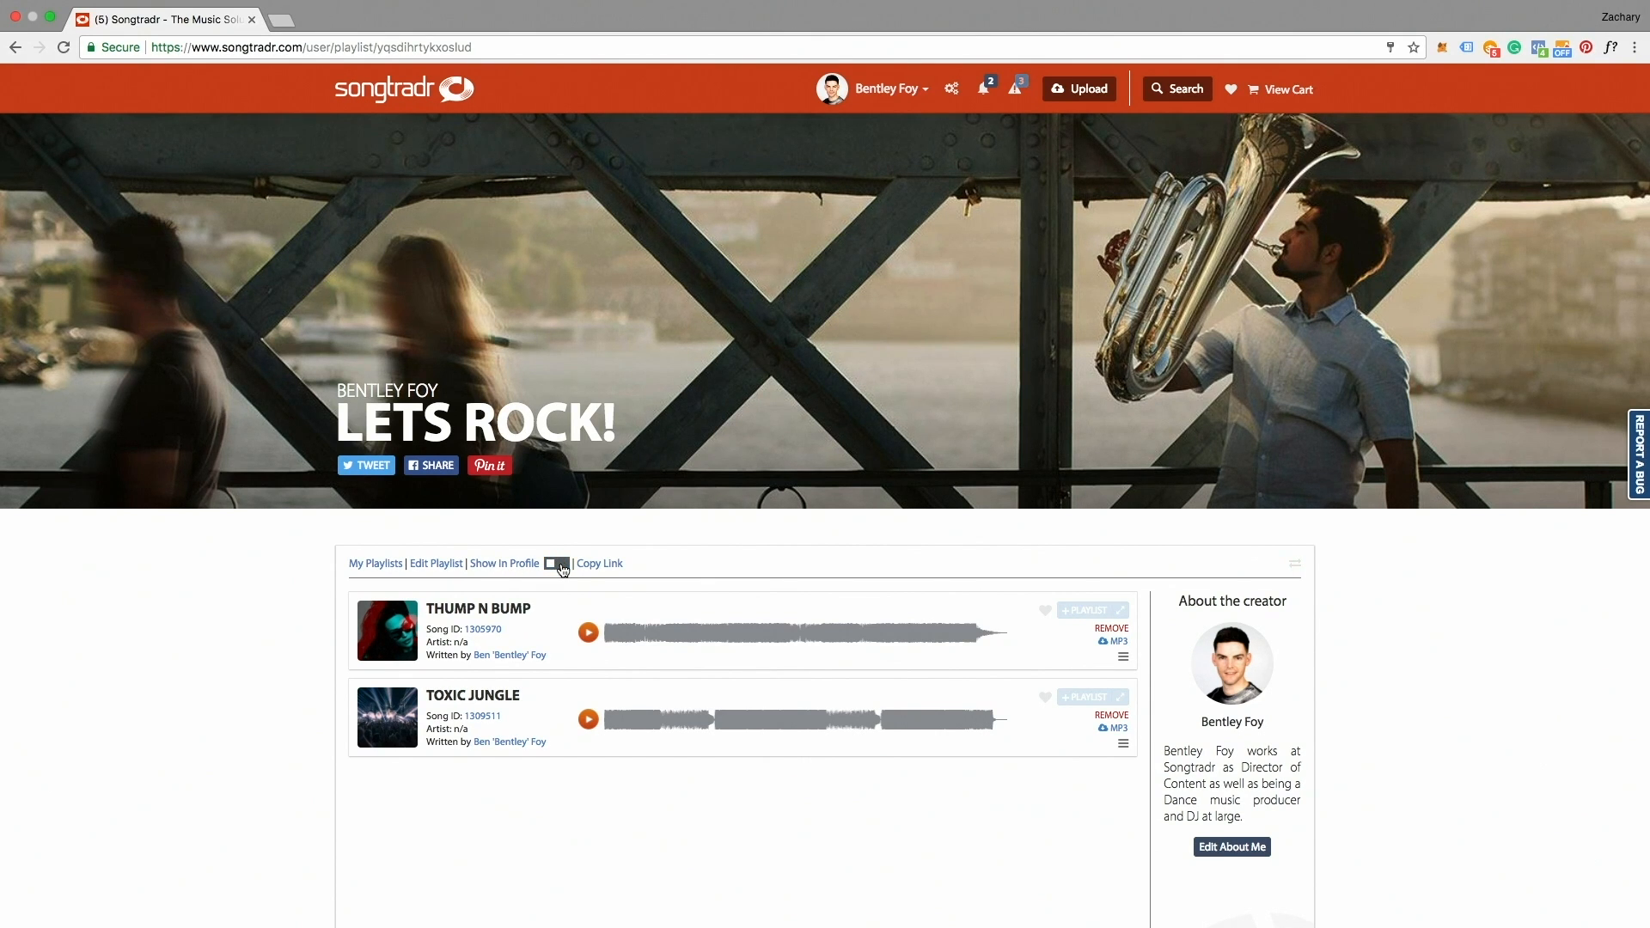
click(600, 563)
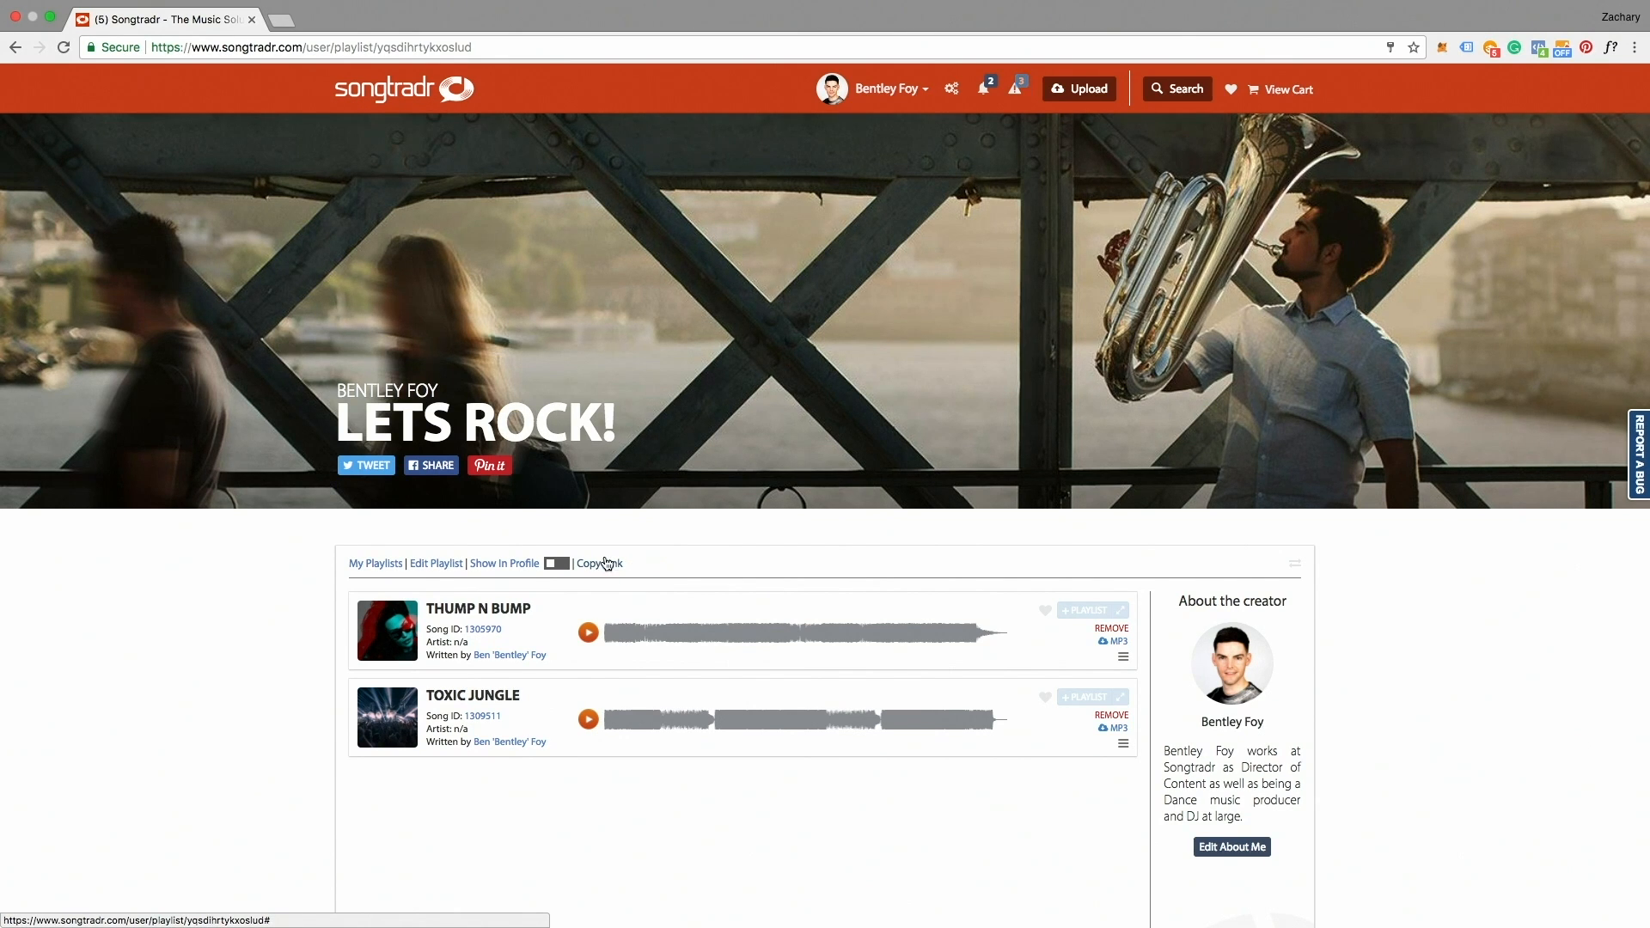
click(876, 87)
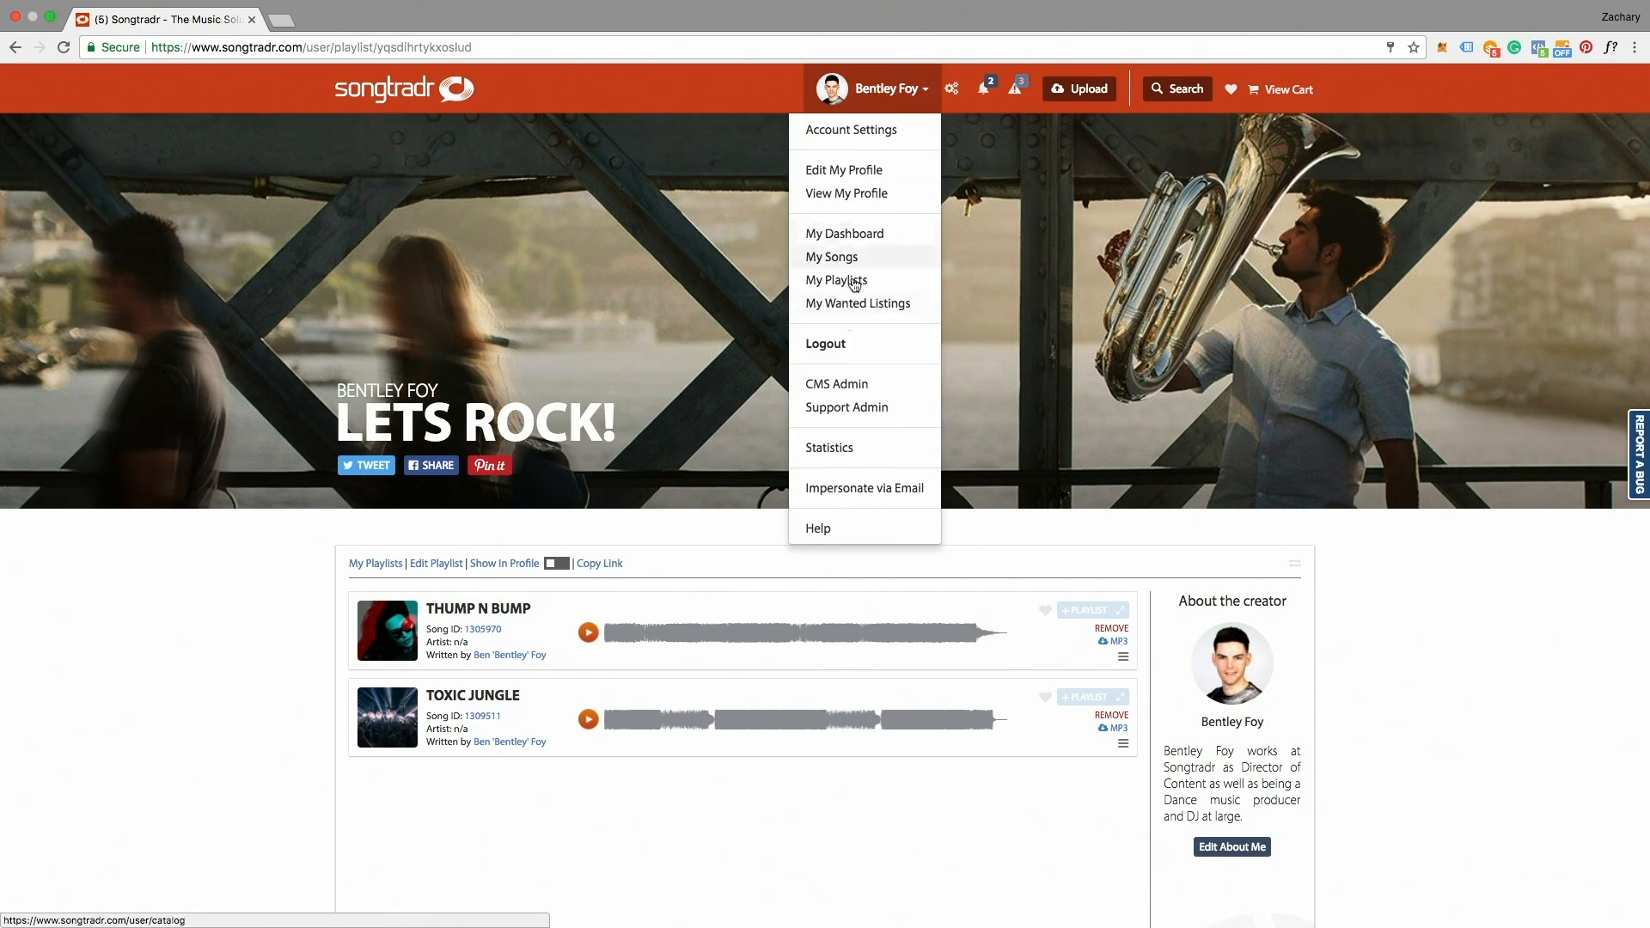
click(824, 343)
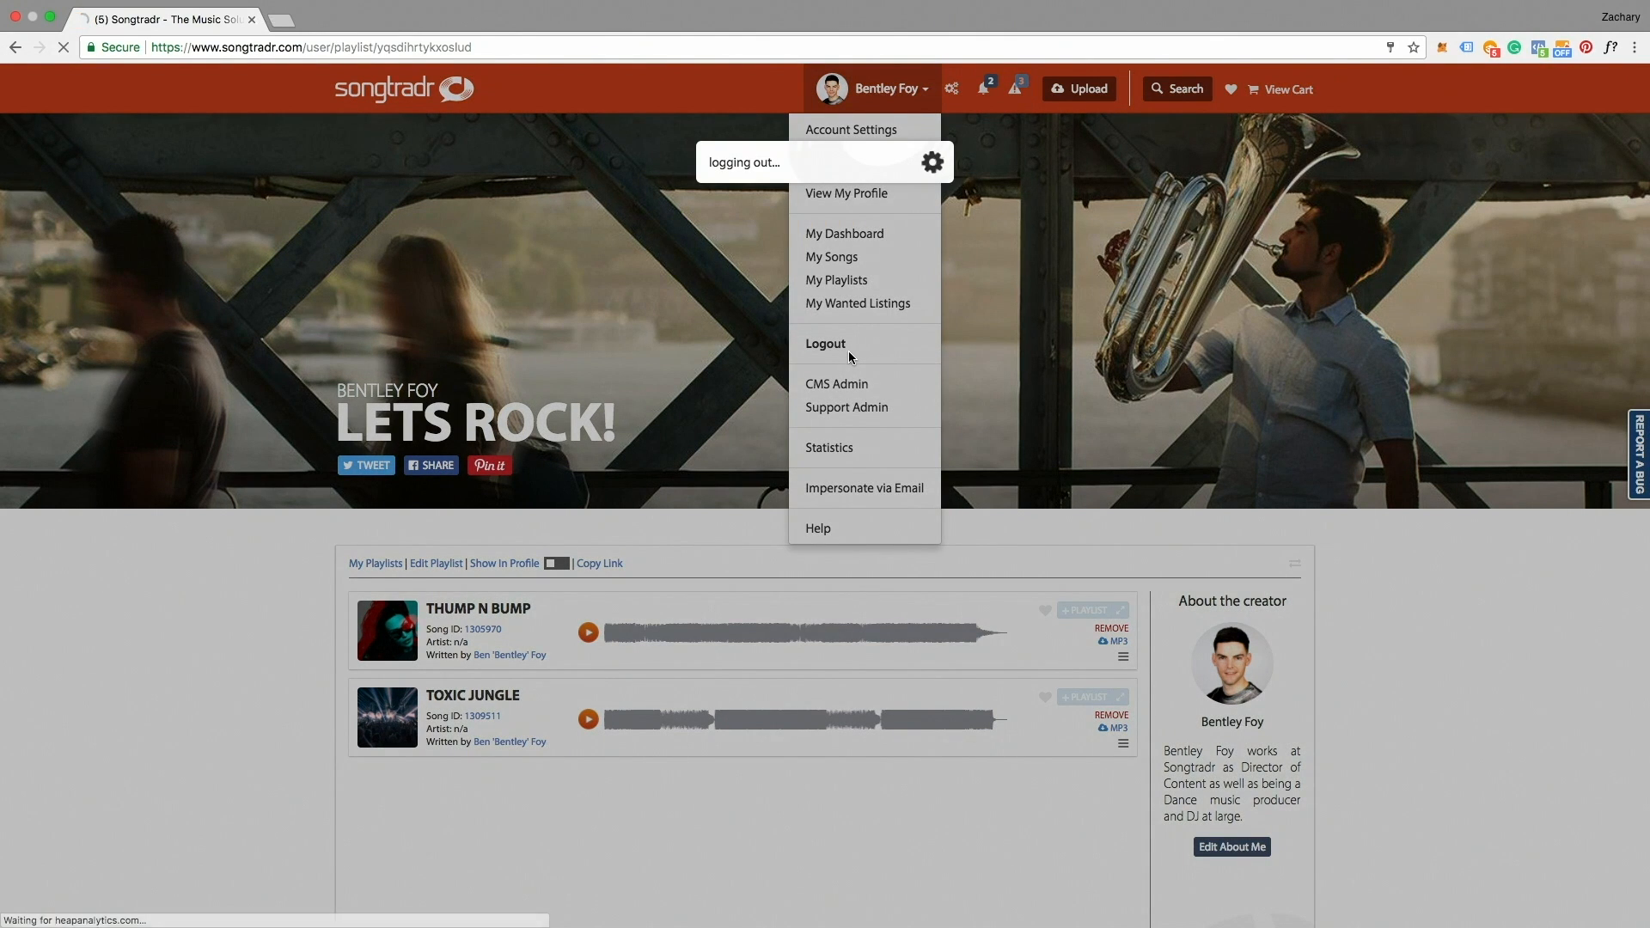
click(825, 343)
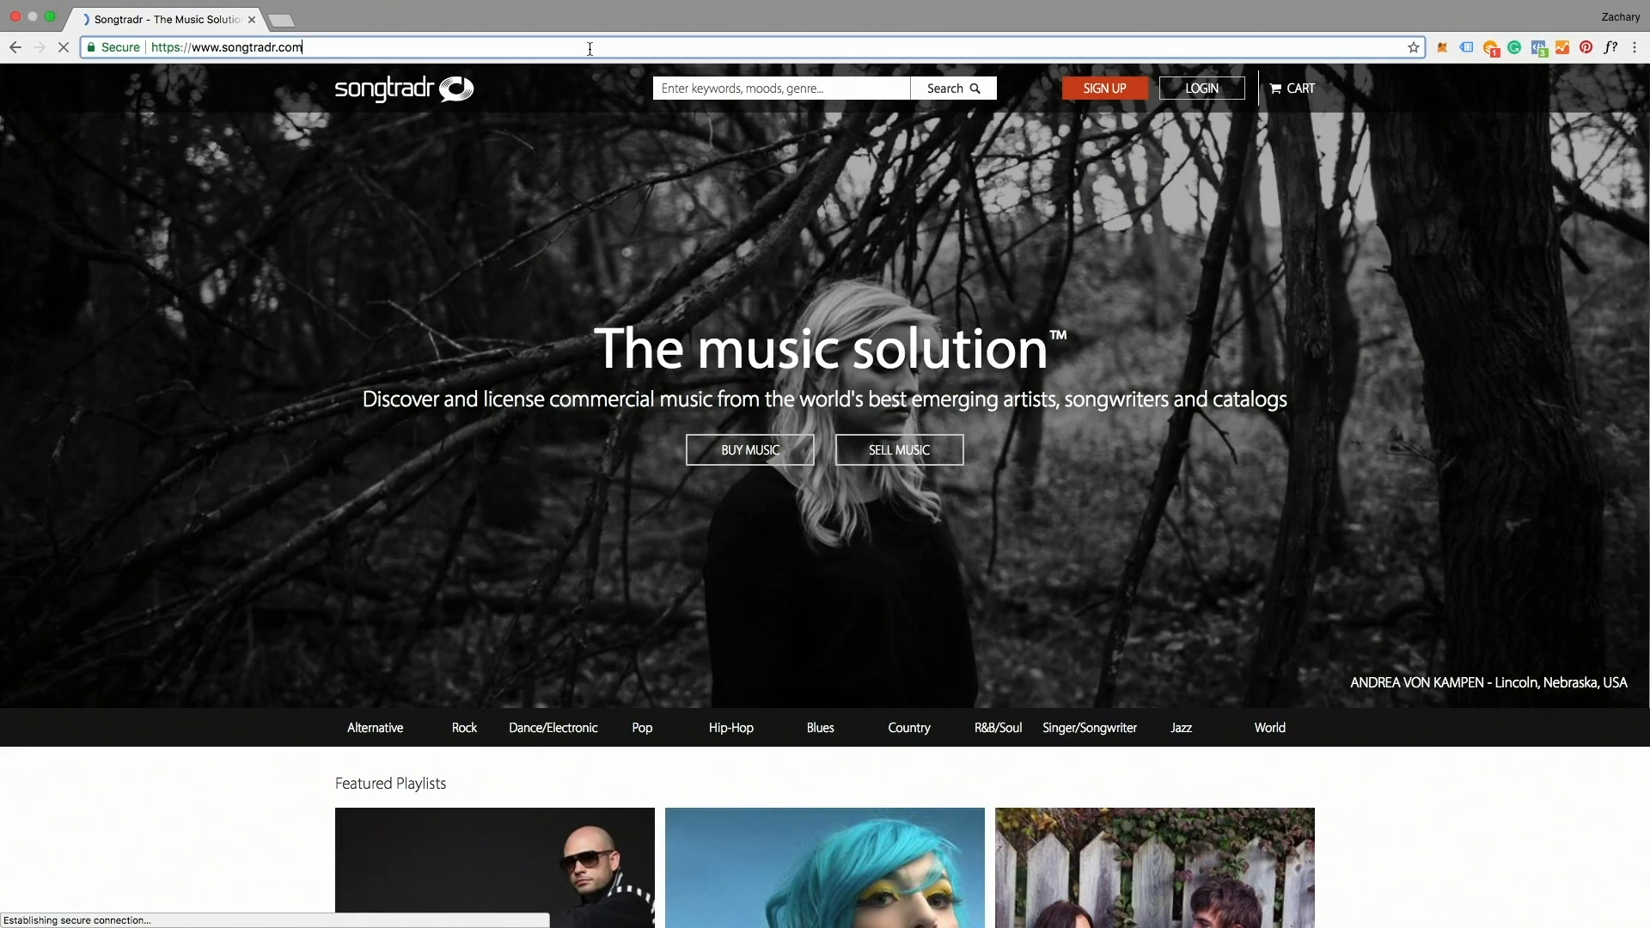
text(https://www.songtradr.com/playlist/yqsdihrtykxoslud)
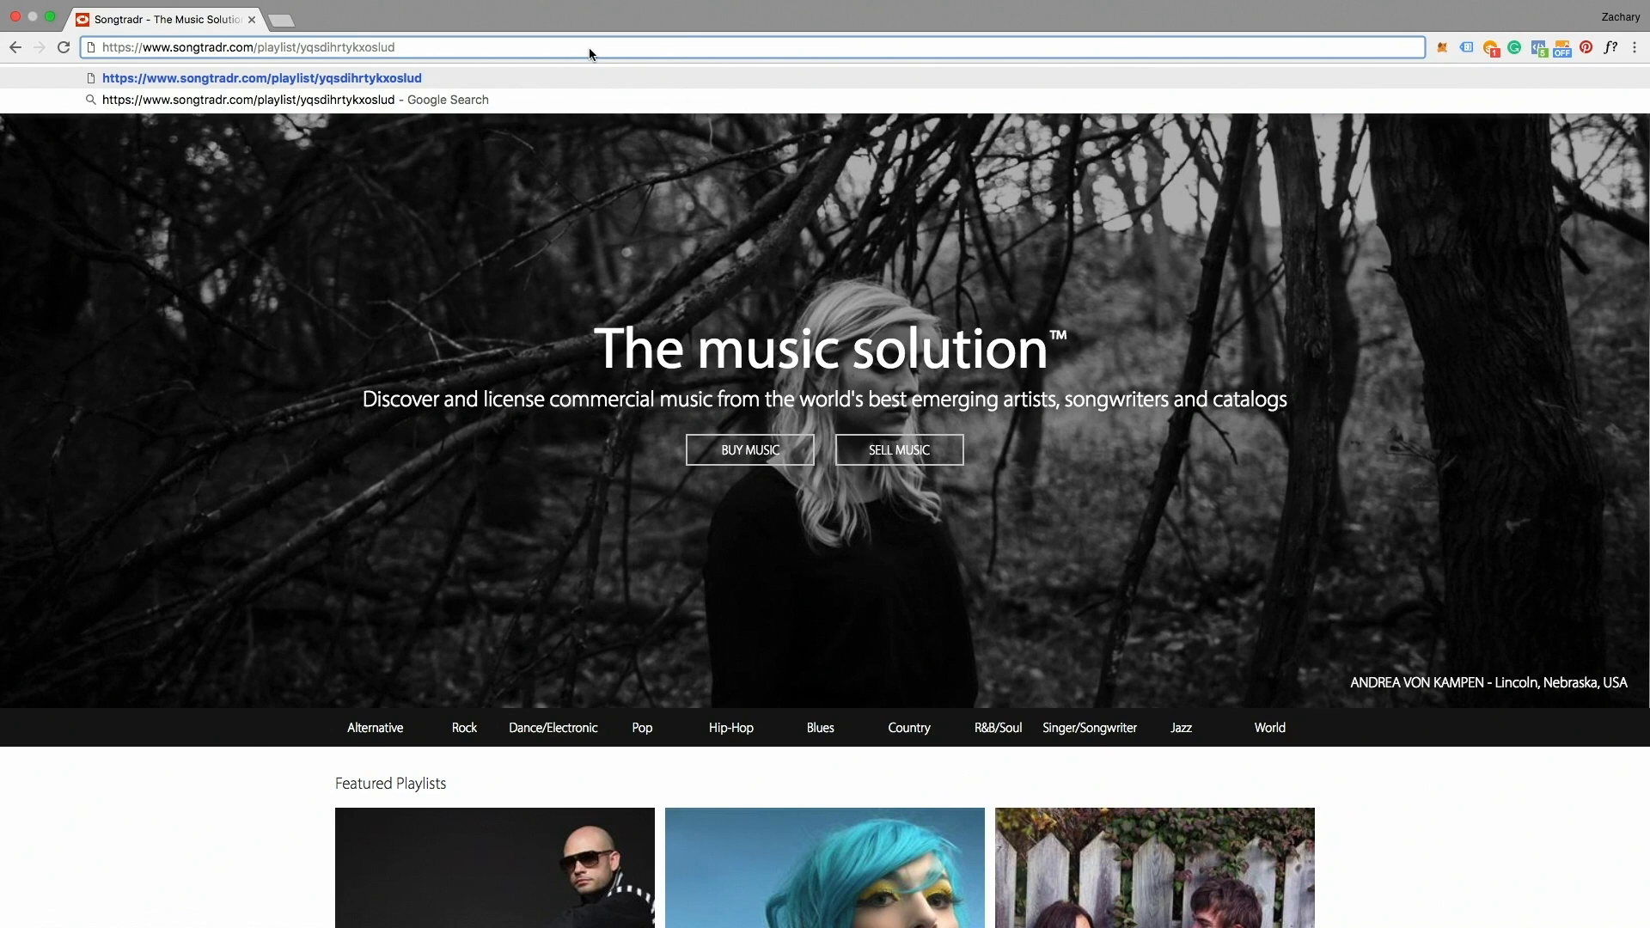